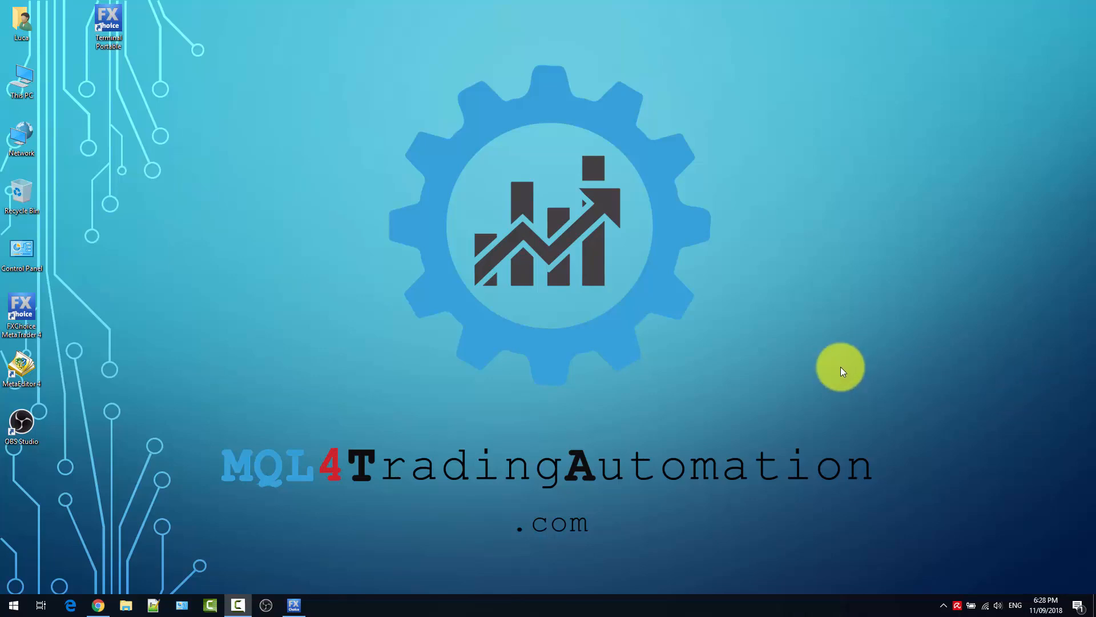
{"action": "mouse_move", "coordinate": [525, 393]}
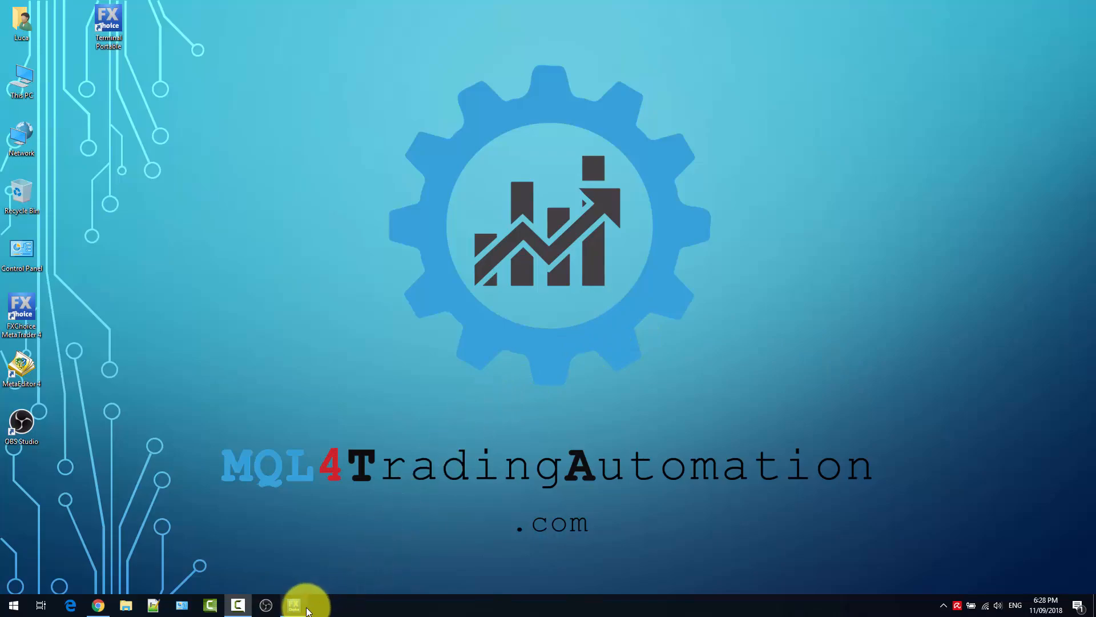
Step: Bring the MetaTrader 4 terminal forward and open the View menu
{"action": "left_click", "coordinate": [293, 604]}
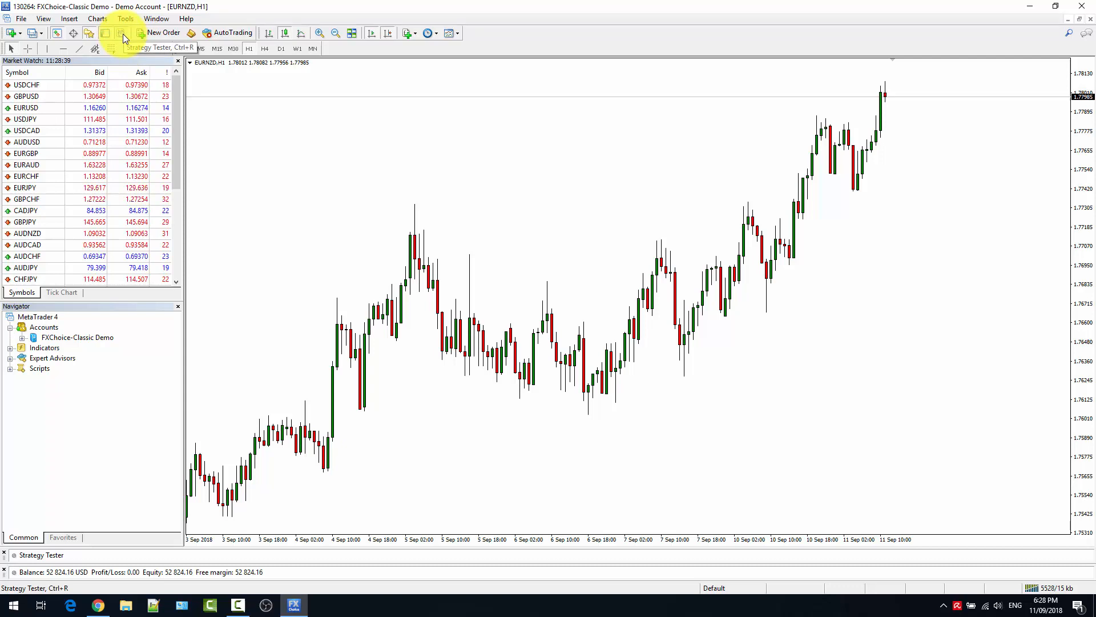
{"action": "left_click", "coordinate": [43, 19]}
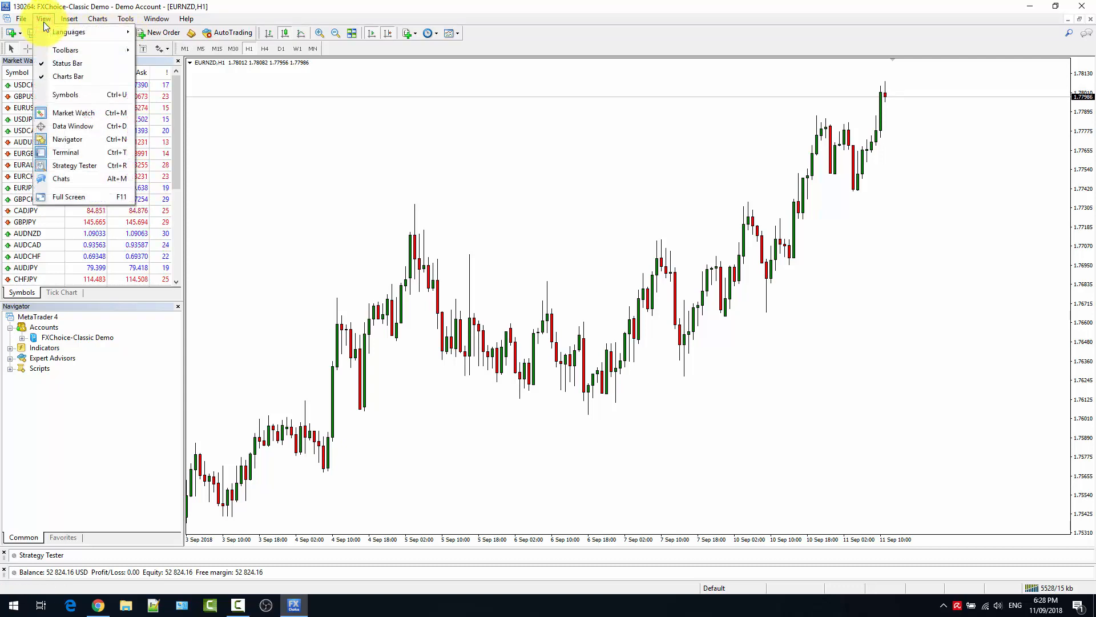
{"action": "mouse_move", "coordinate": [67, 140]}
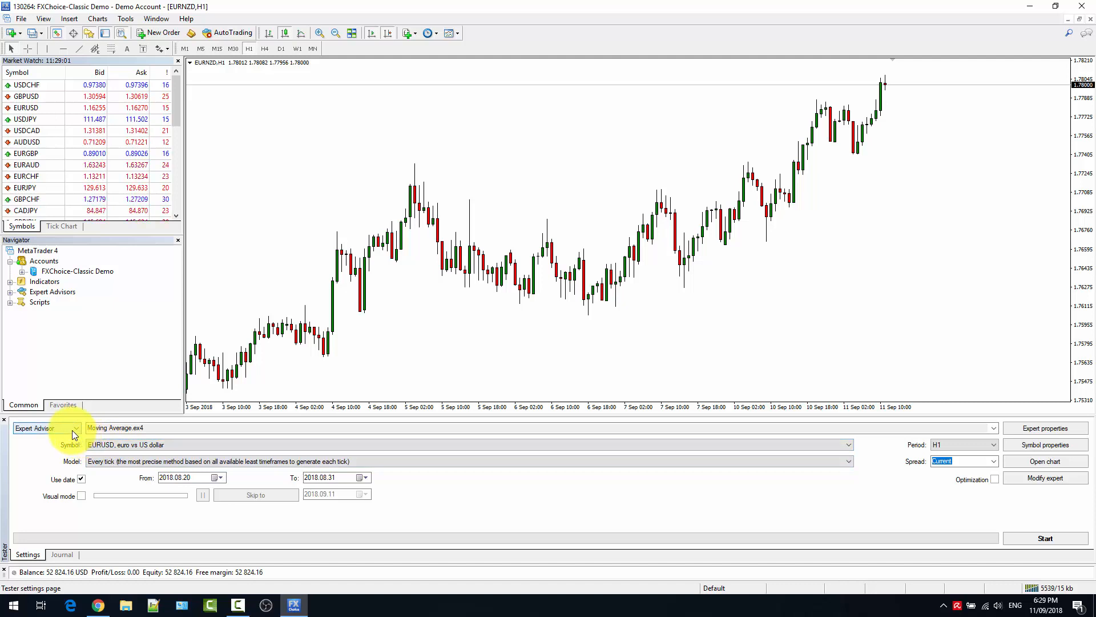
{"action": "left_click", "coordinate": [74, 427]}
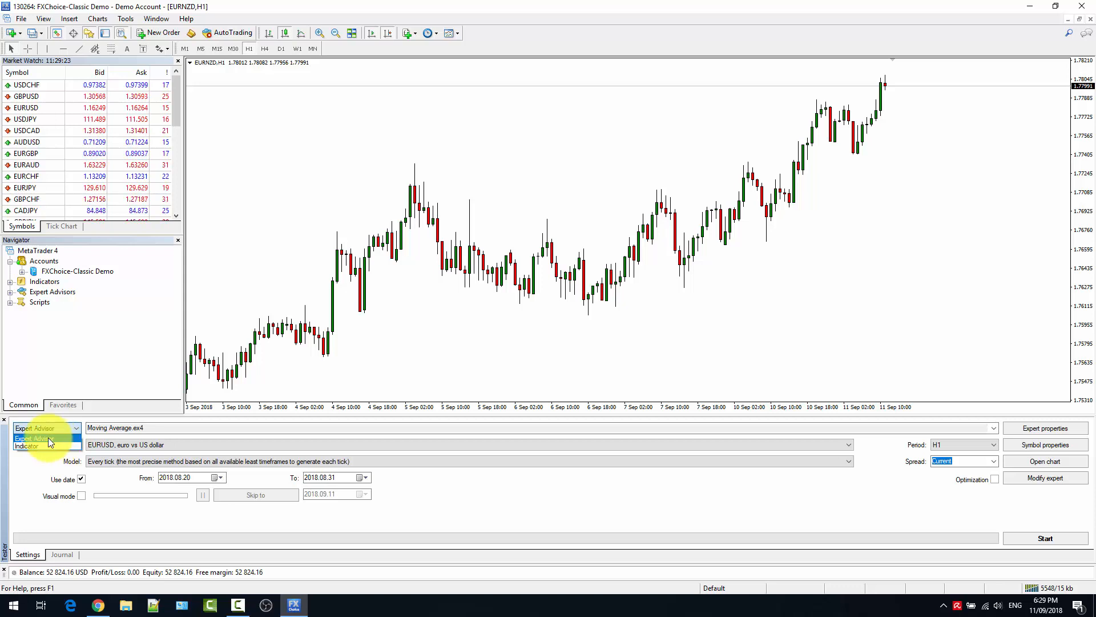
{"action": "left_click", "coordinate": [35, 438]}
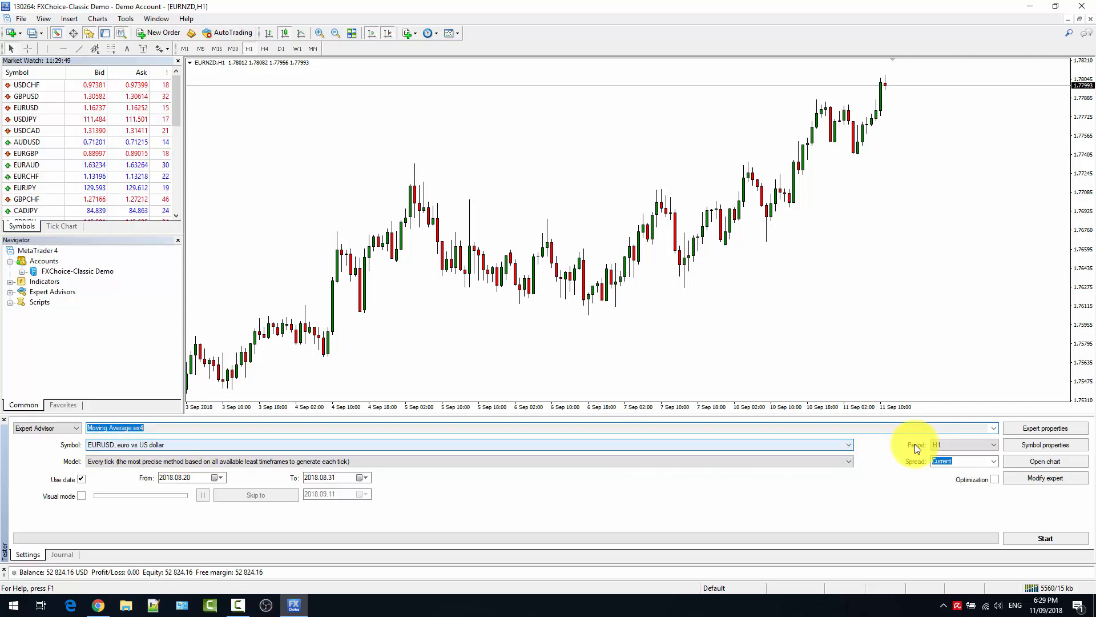
{"action": "left_click", "coordinate": [991, 445]}
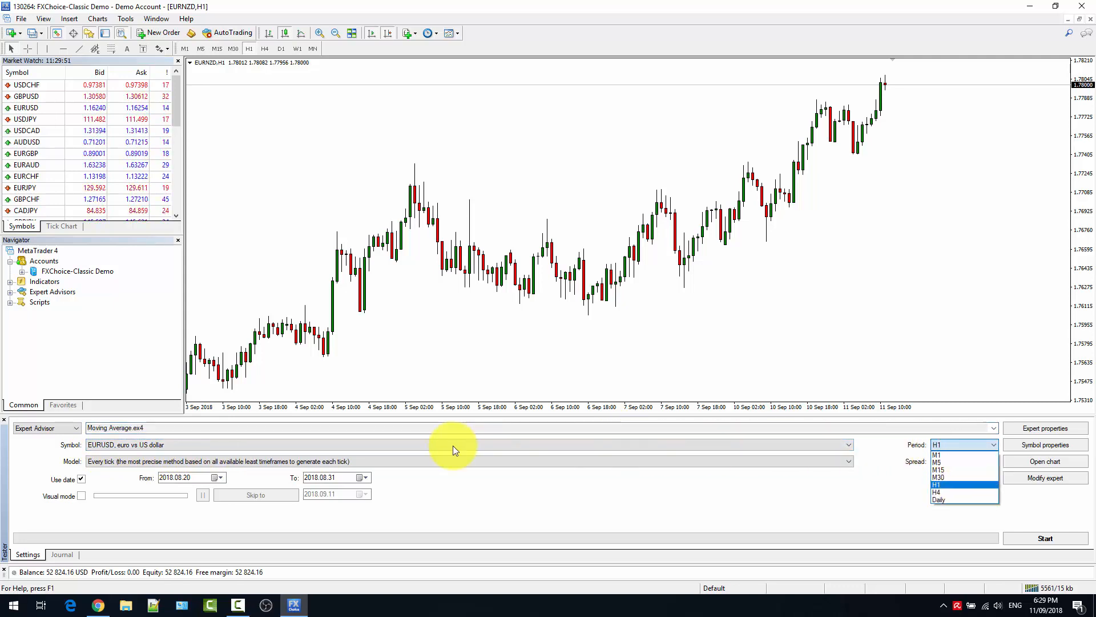
{"action": "left_click", "coordinate": [469, 460]}
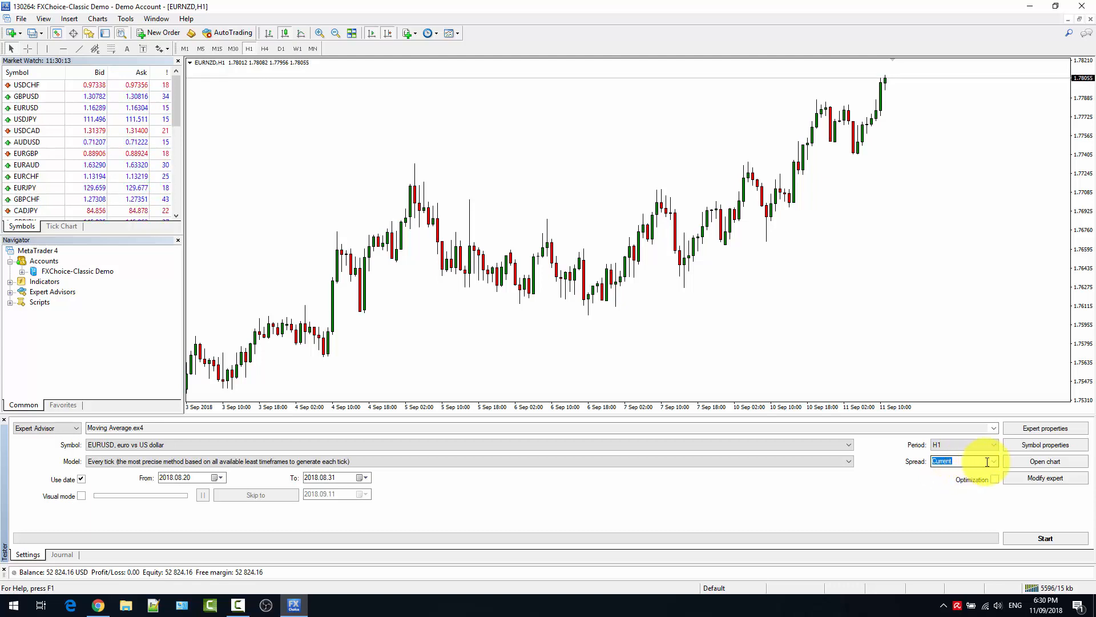
{"action": "left_click", "coordinate": [992, 461]}
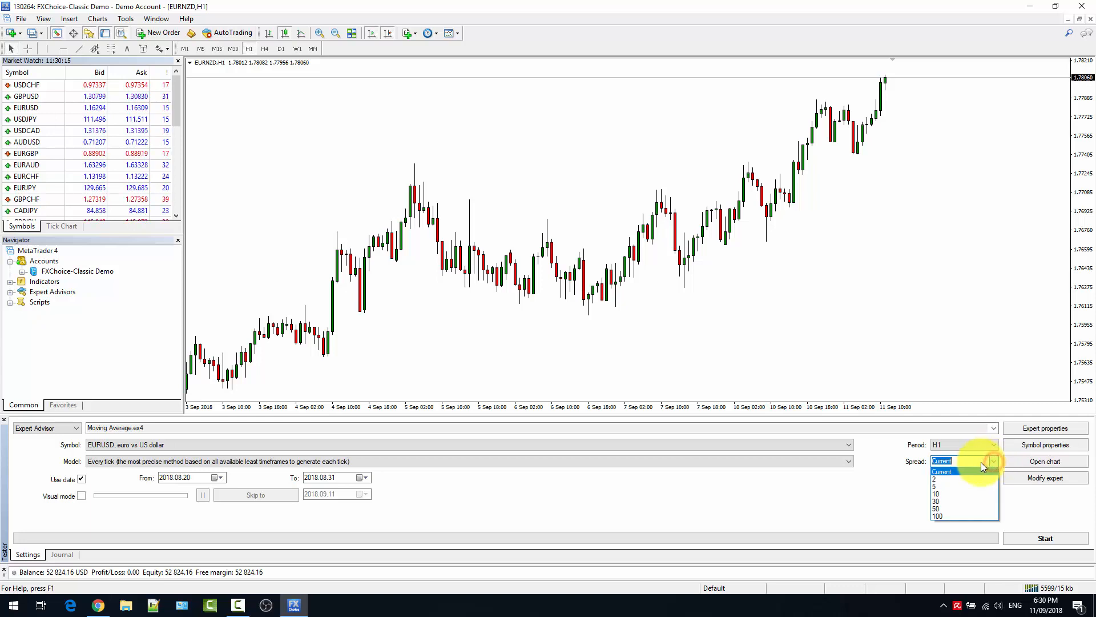
{"action": "mouse_move", "coordinate": [959, 497]}
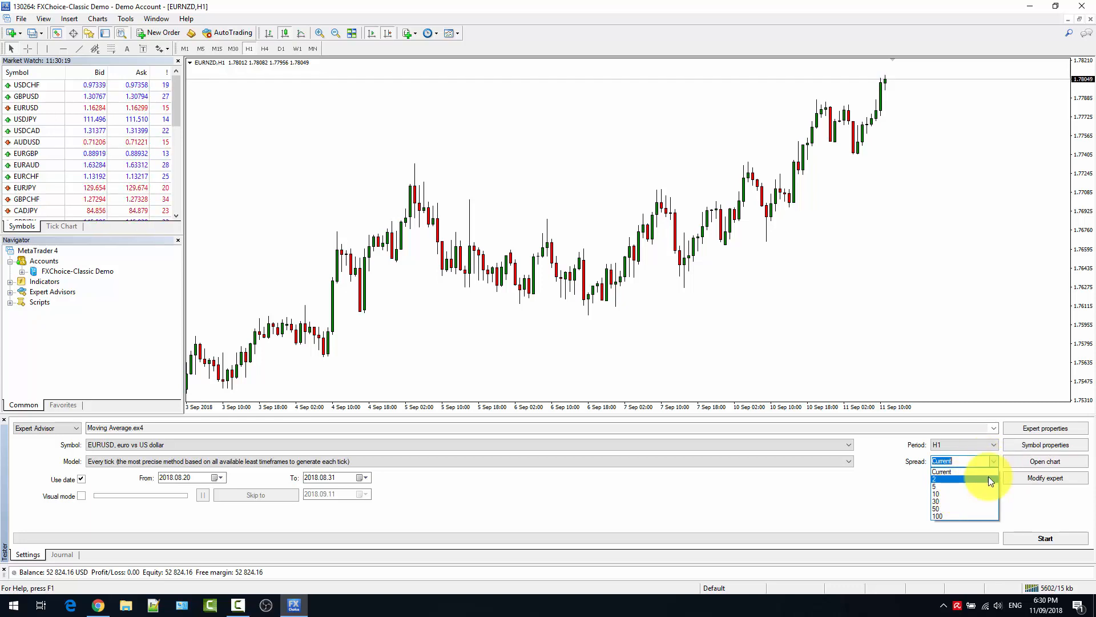
{"action": "left_click", "coordinate": [962, 460]}
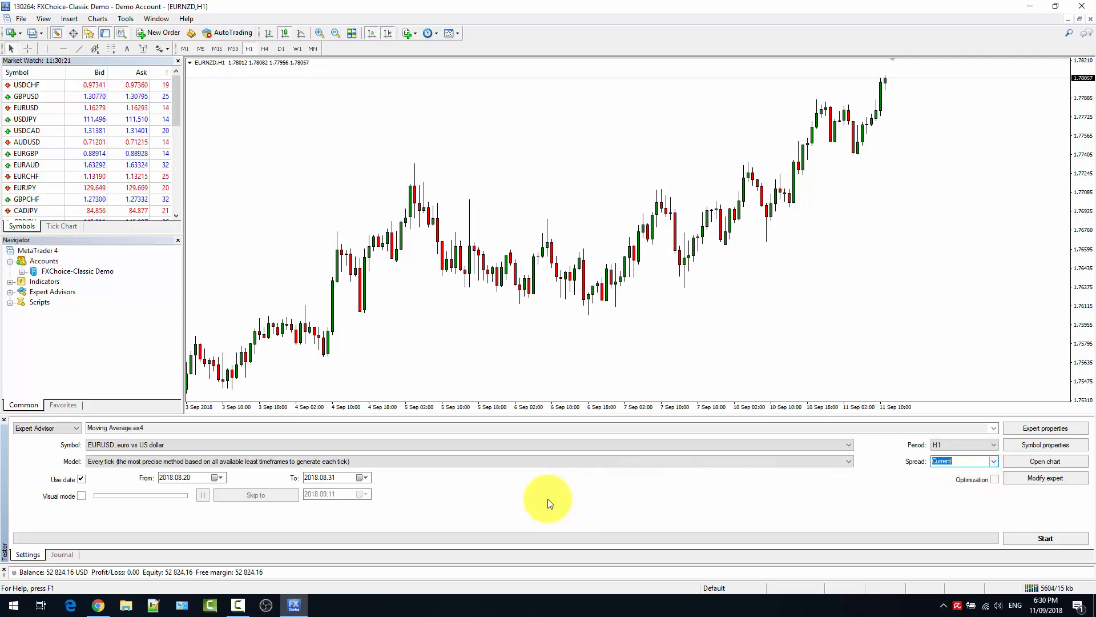
{"action": "mouse_move", "coordinate": [446, 496]}
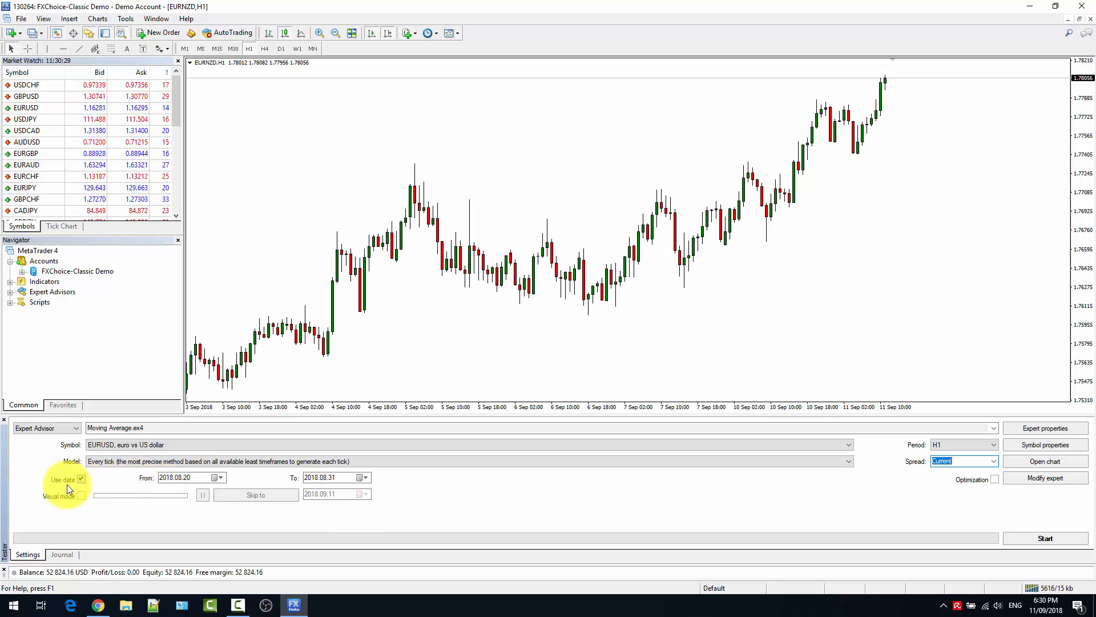
{"action": "left_click", "coordinate": [185, 477]}
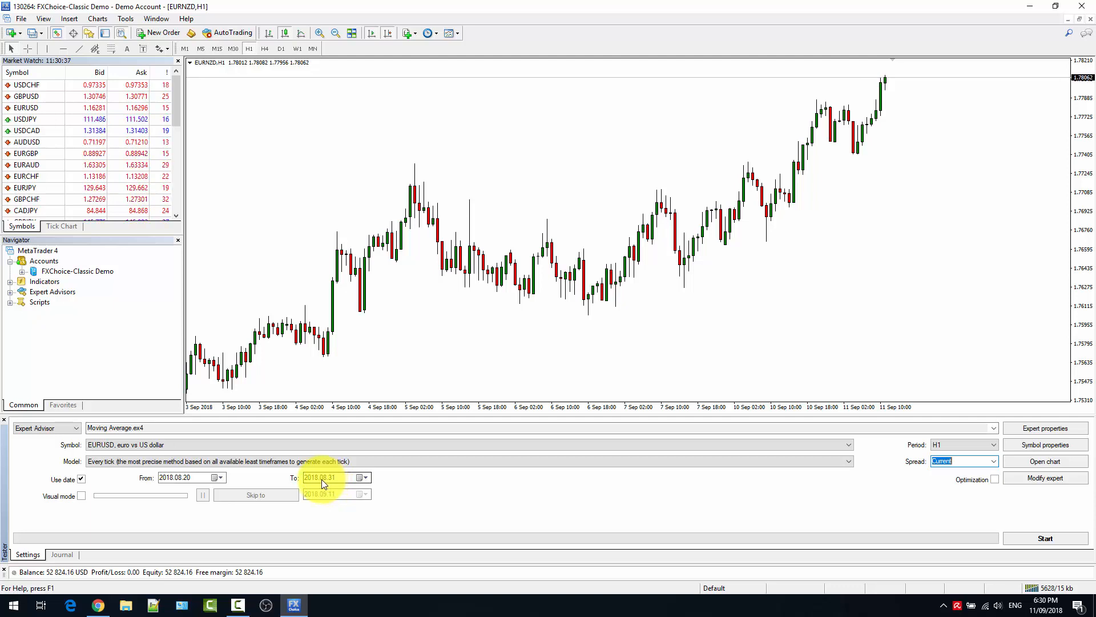
{"action": "mouse_move", "coordinate": [311, 486]}
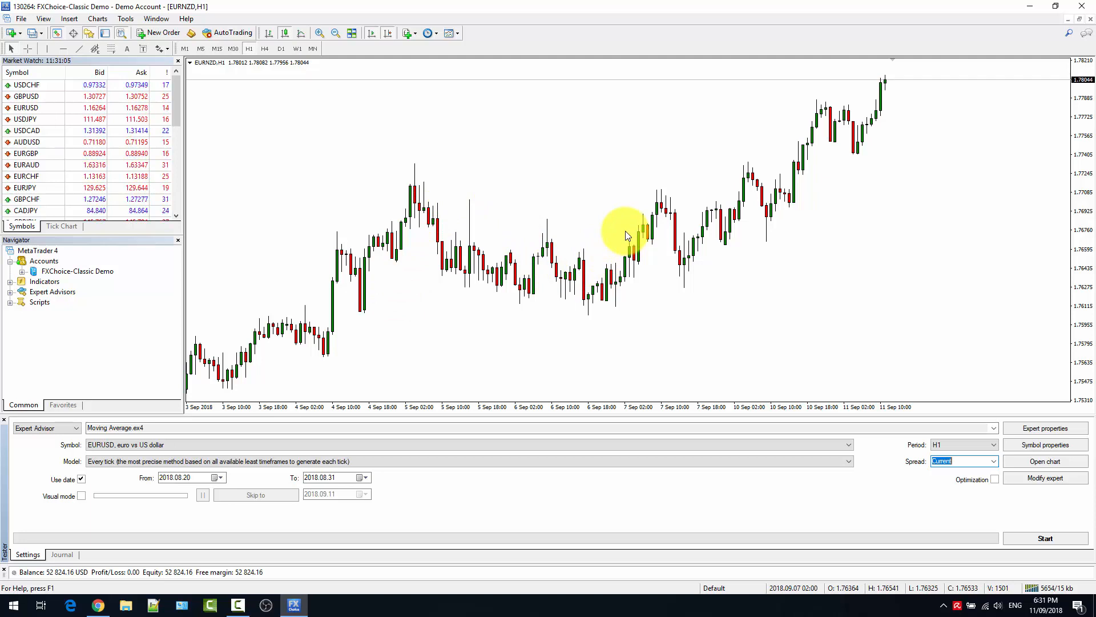
{"action": "mouse_move", "coordinate": [770, 317]}
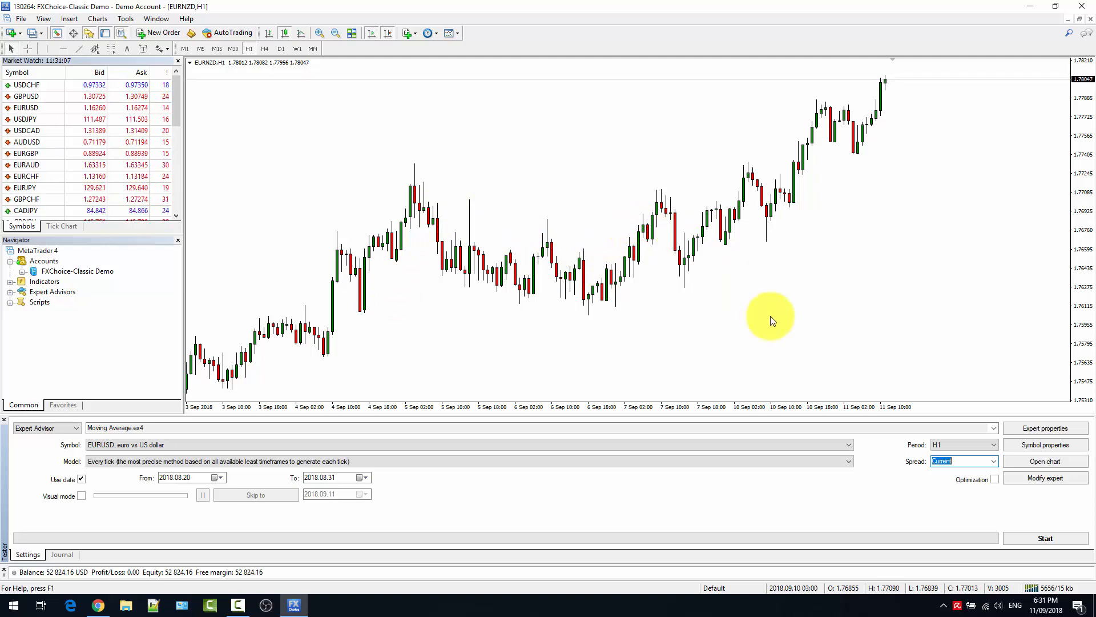
{"action": "mouse_move", "coordinate": [1045, 427]}
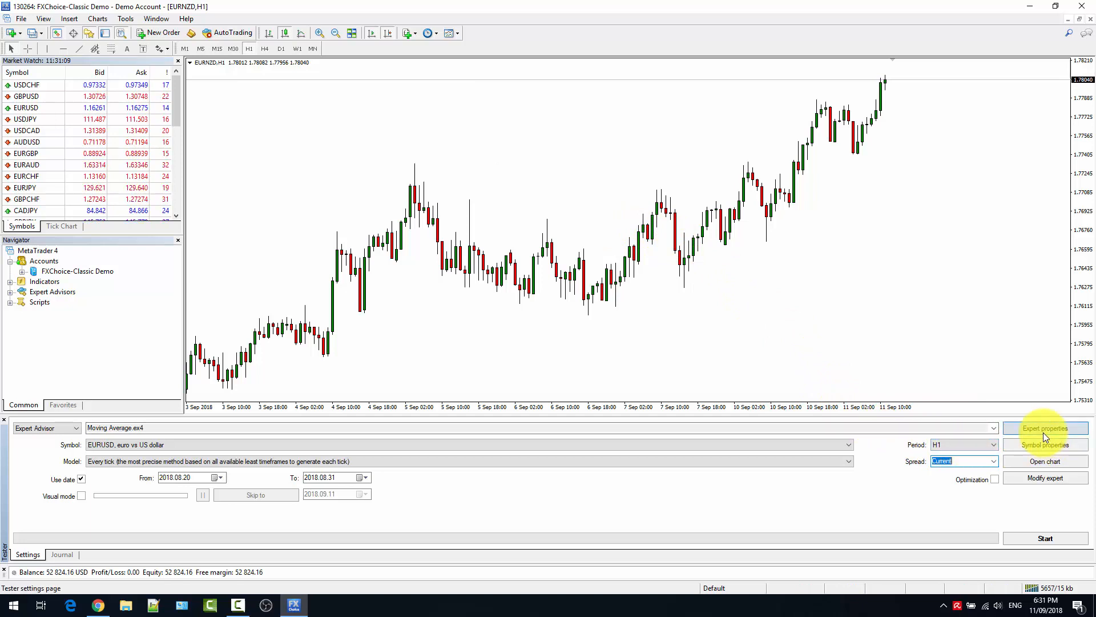
{"action": "left_click", "coordinate": [1046, 428]}
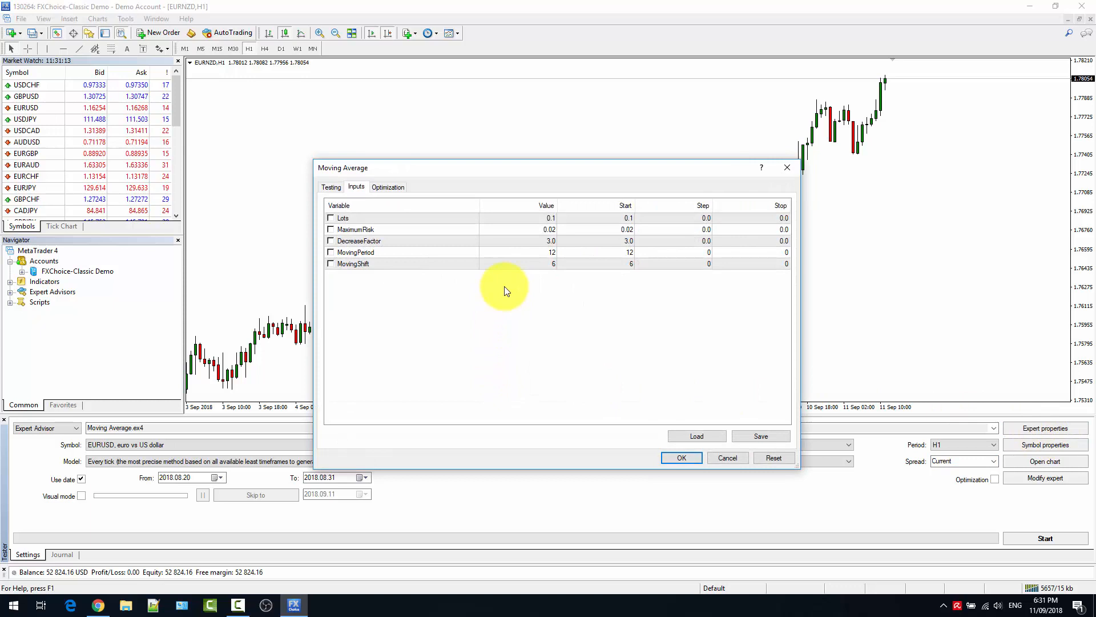
{"action": "mouse_move", "coordinate": [510, 225]}
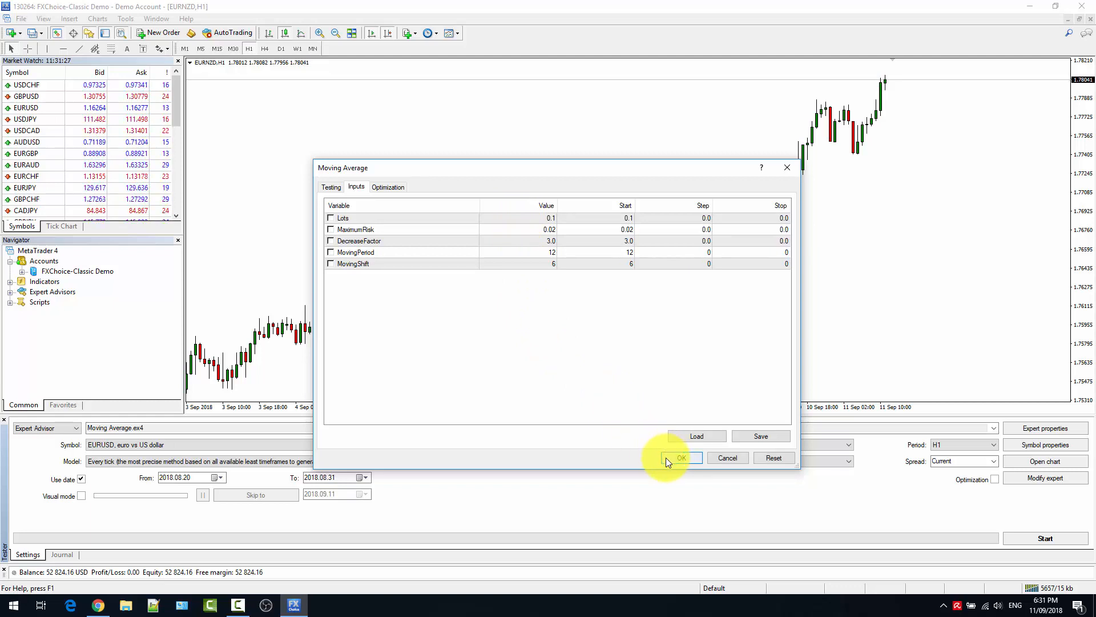
{"action": "left_click", "coordinate": [680, 458]}
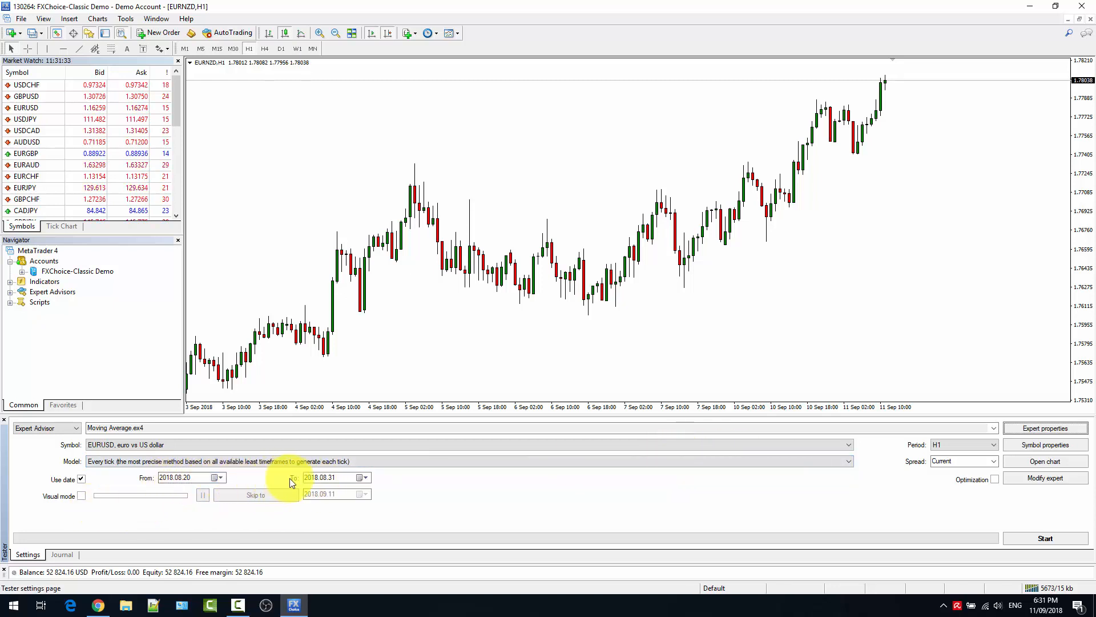
Step: Keep 2018.08.31 as the end date and run the Moving Average backtest
{"action": "left_click", "coordinate": [219, 477]}
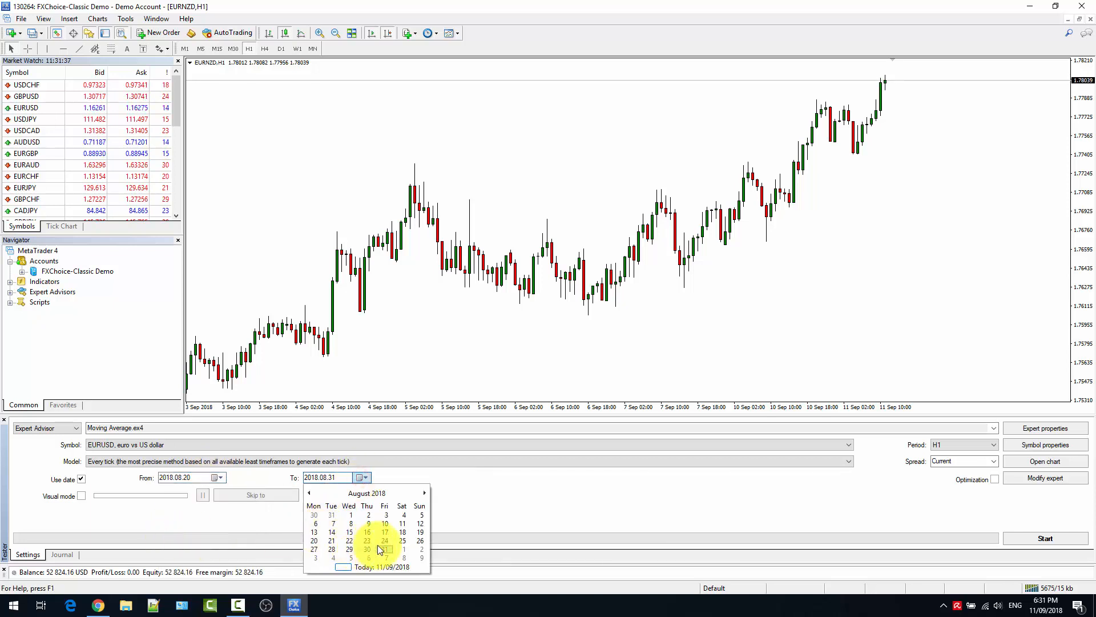
{"action": "left_click", "coordinate": [368, 548]}
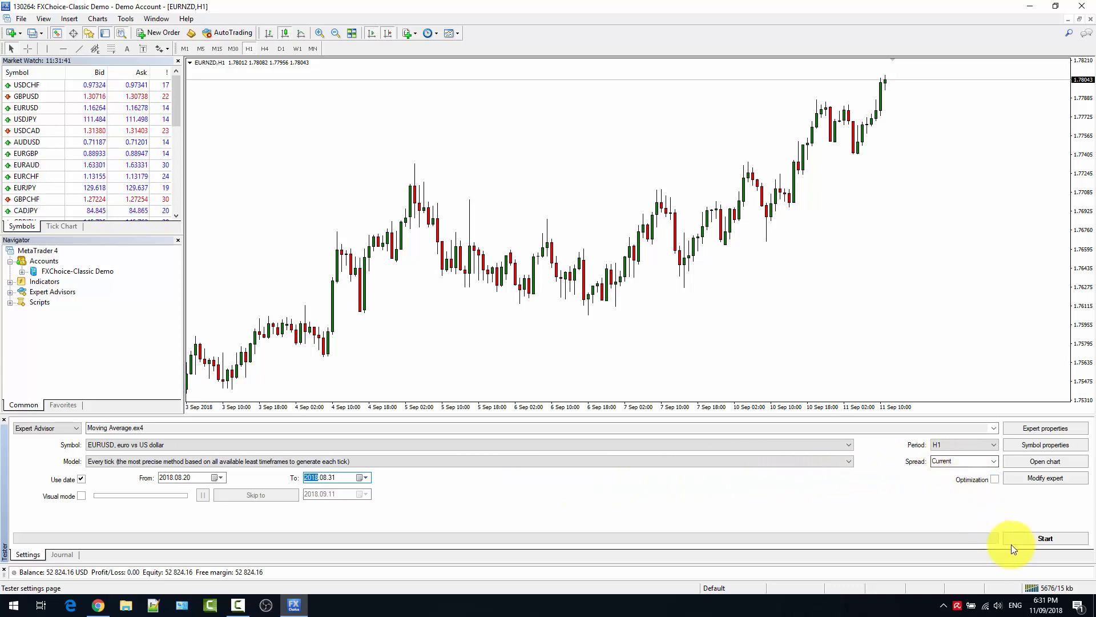
{"action": "left_click", "coordinate": [1045, 538]}
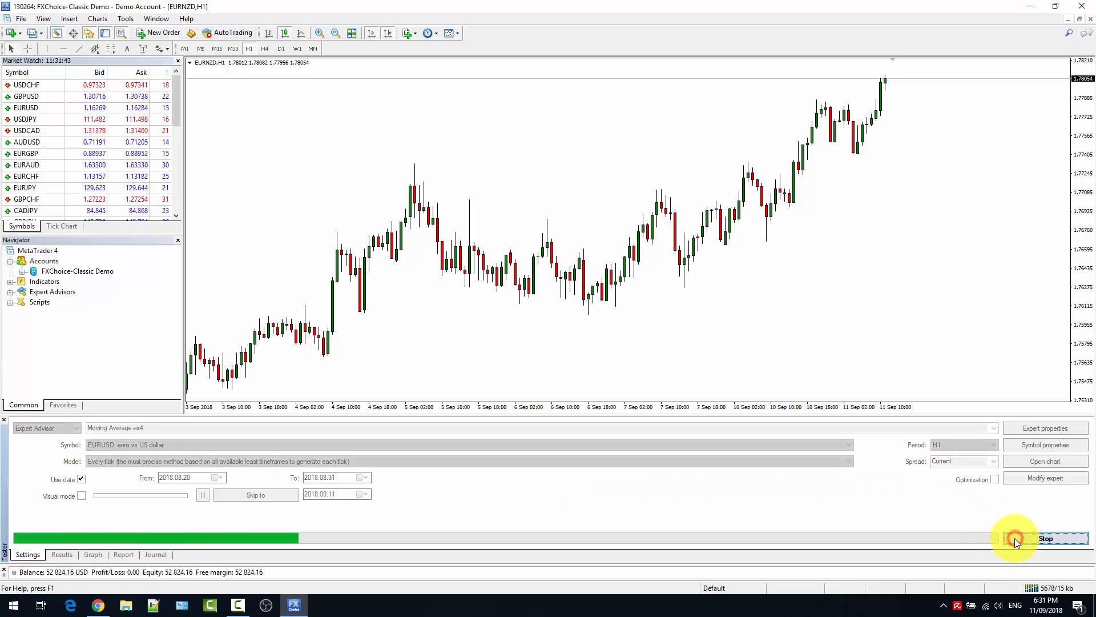
{"action": "left_click", "coordinate": [1046, 538]}
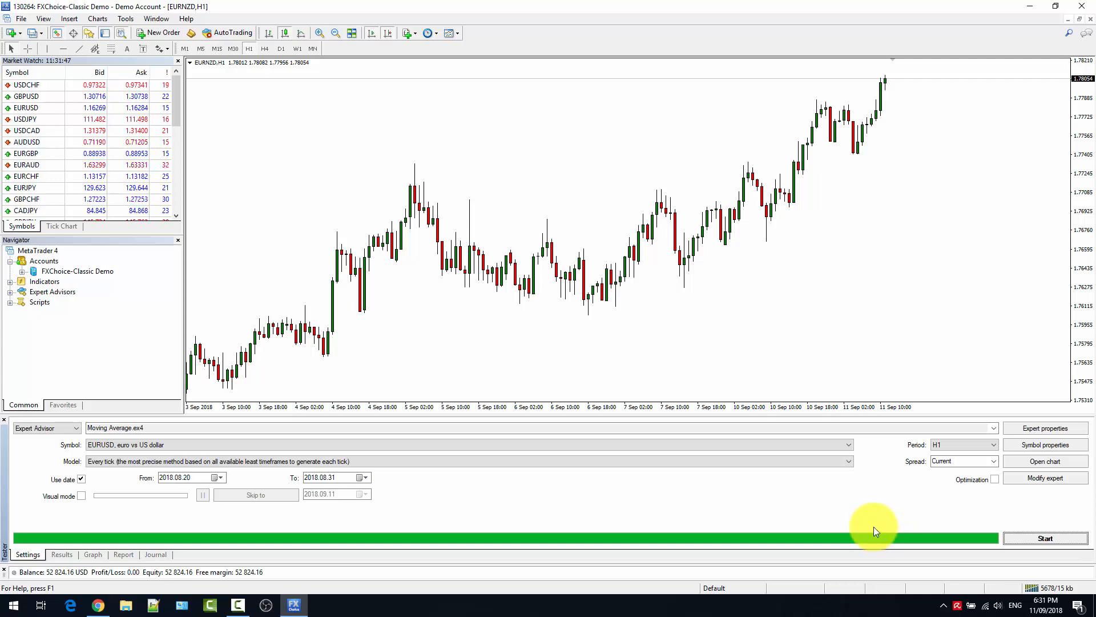
{"action": "mouse_move", "coordinate": [871, 526]}
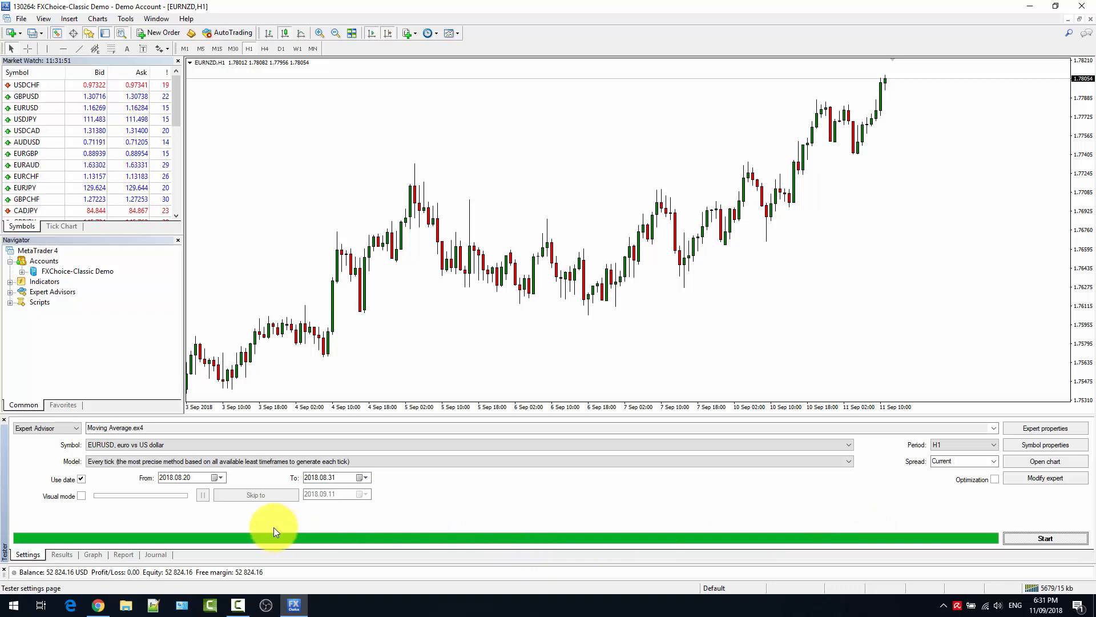
{"action": "mouse_move", "coordinate": [259, 526]}
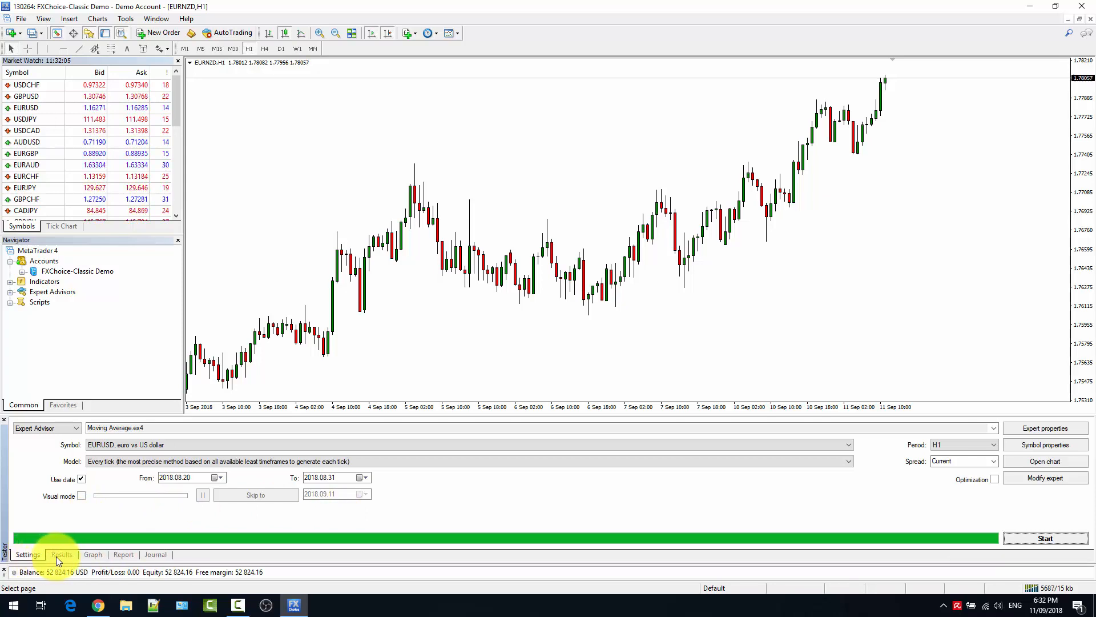
{"action": "left_click", "coordinate": [61, 554]}
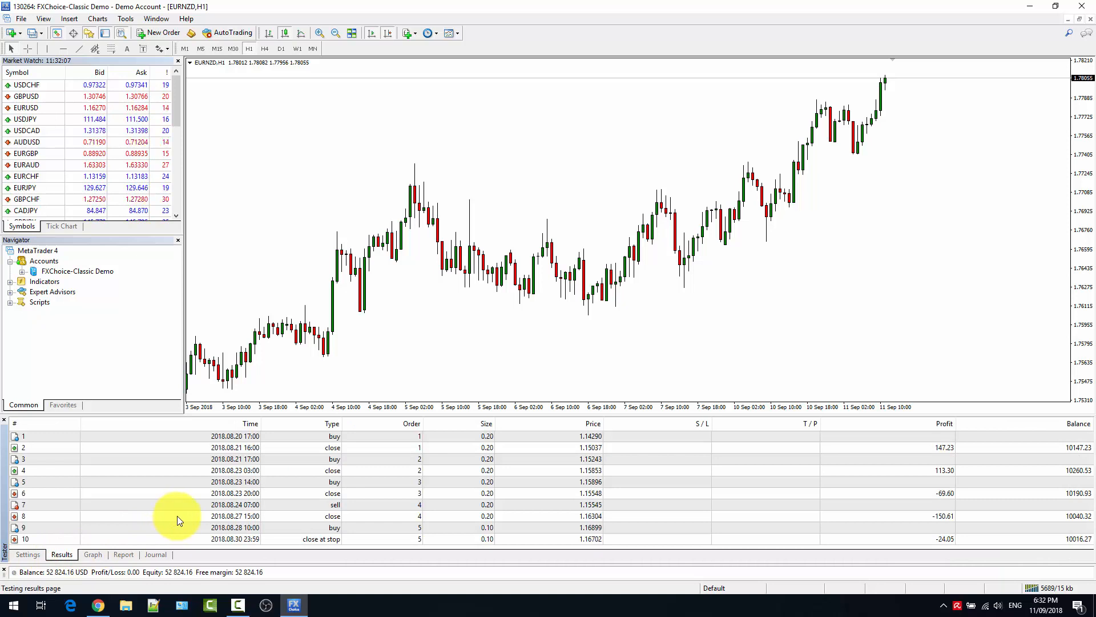
{"action": "mouse_move", "coordinate": [98, 438]}
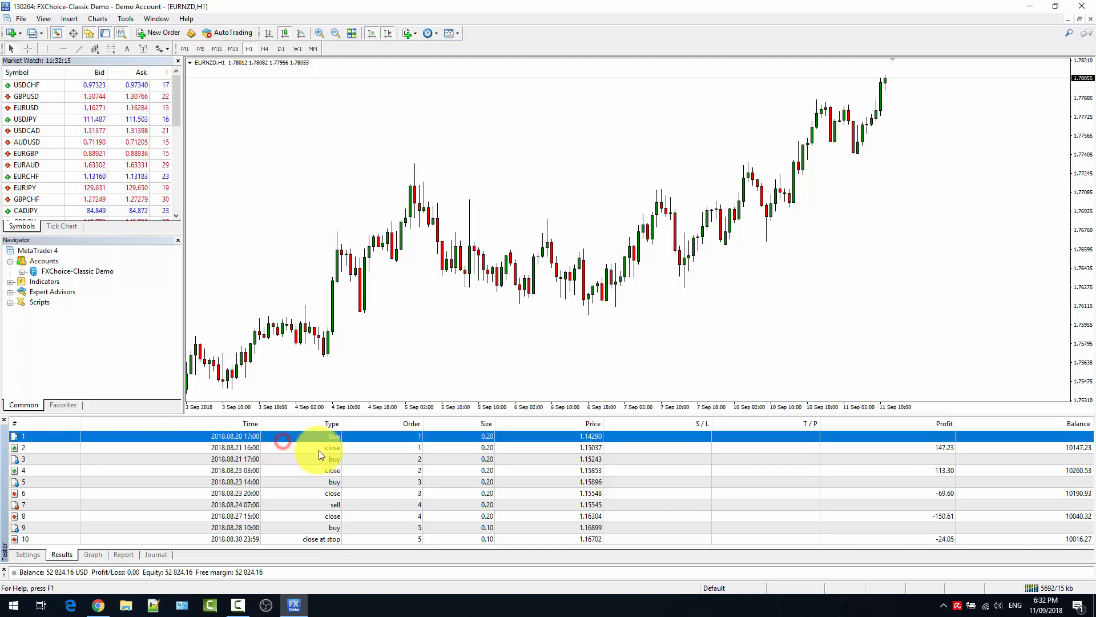
{"action": "left_click", "coordinate": [329, 448]}
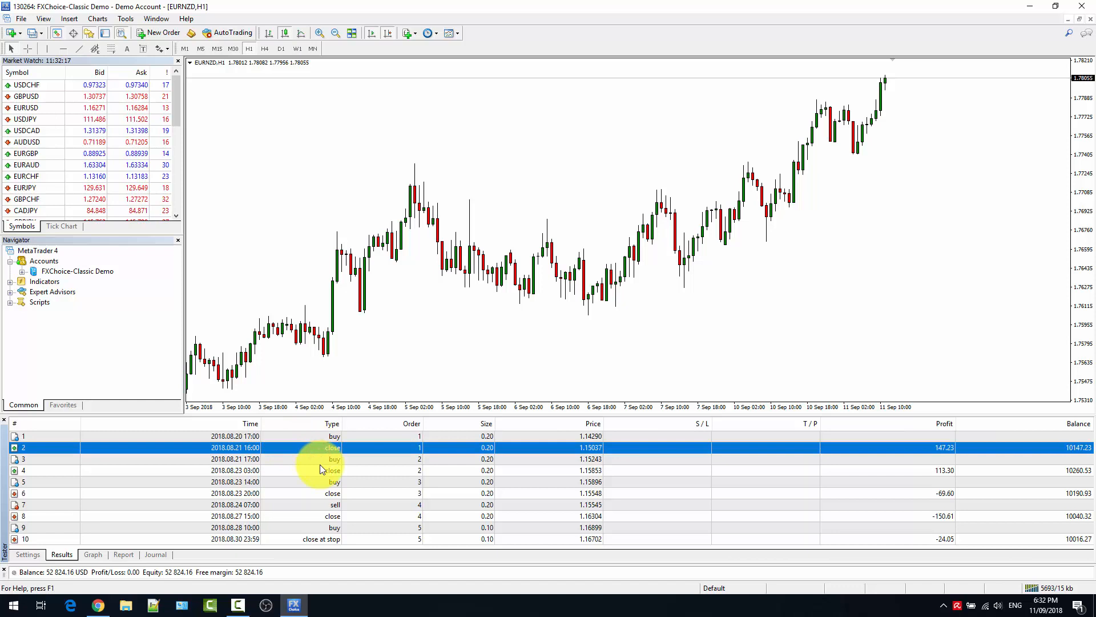
{"action": "left_click", "coordinate": [321, 469]}
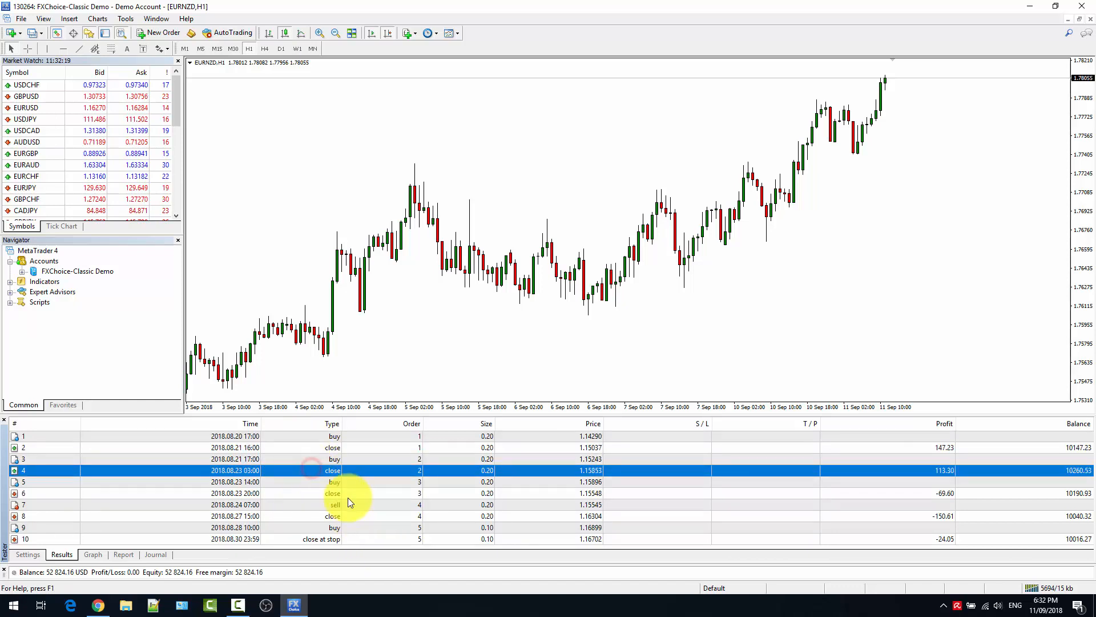
{"action": "left_click", "coordinate": [334, 482]}
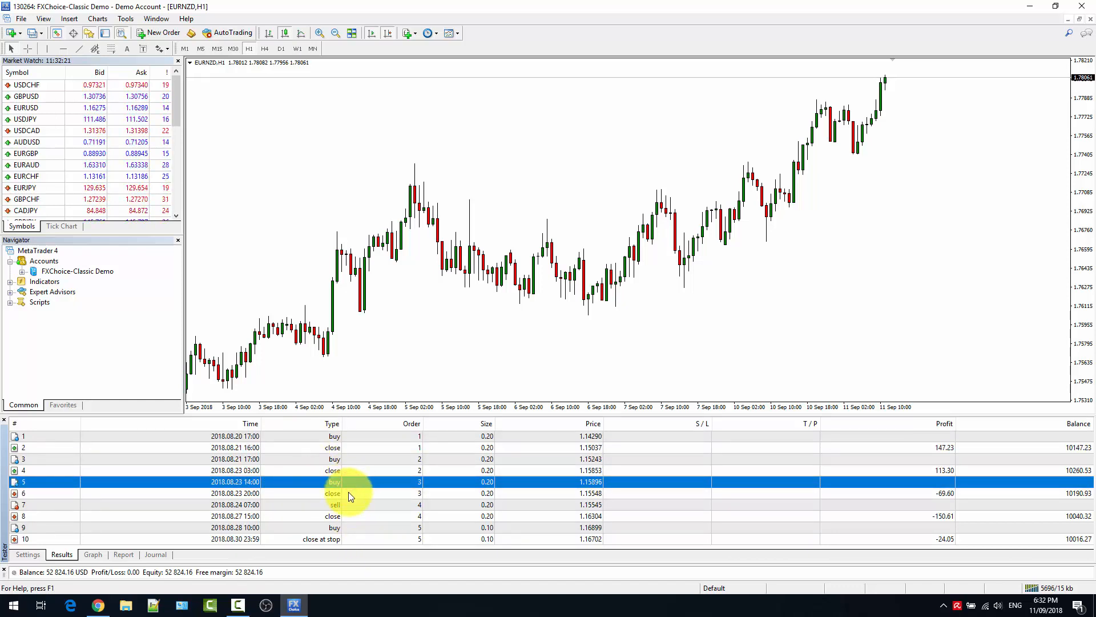
{"action": "left_click", "coordinate": [351, 492]}
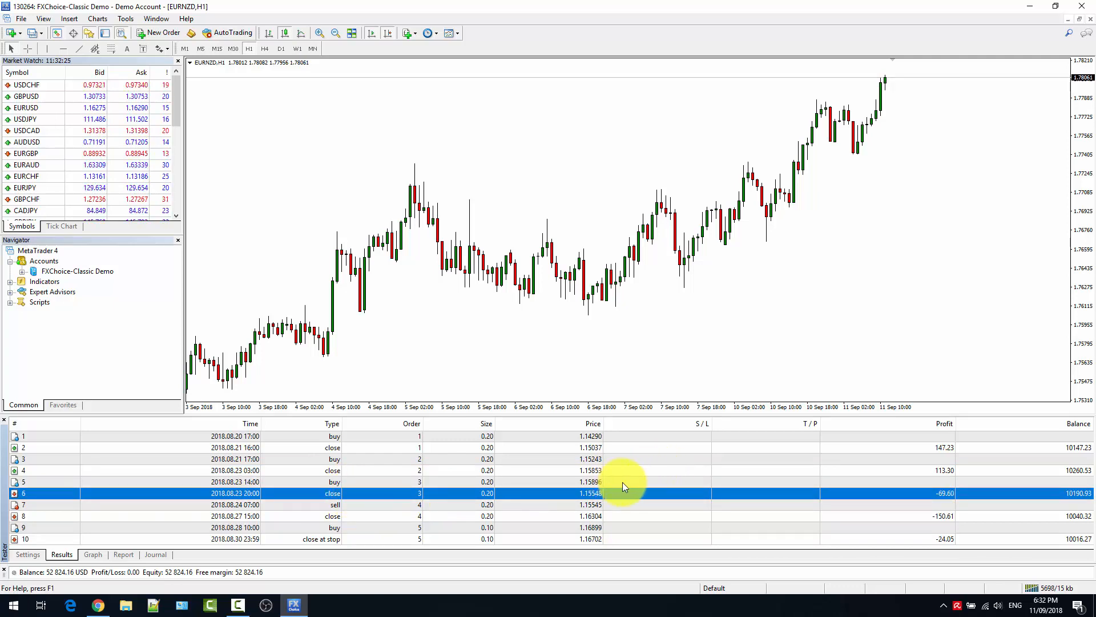
{"action": "mouse_move", "coordinate": [881, 451]}
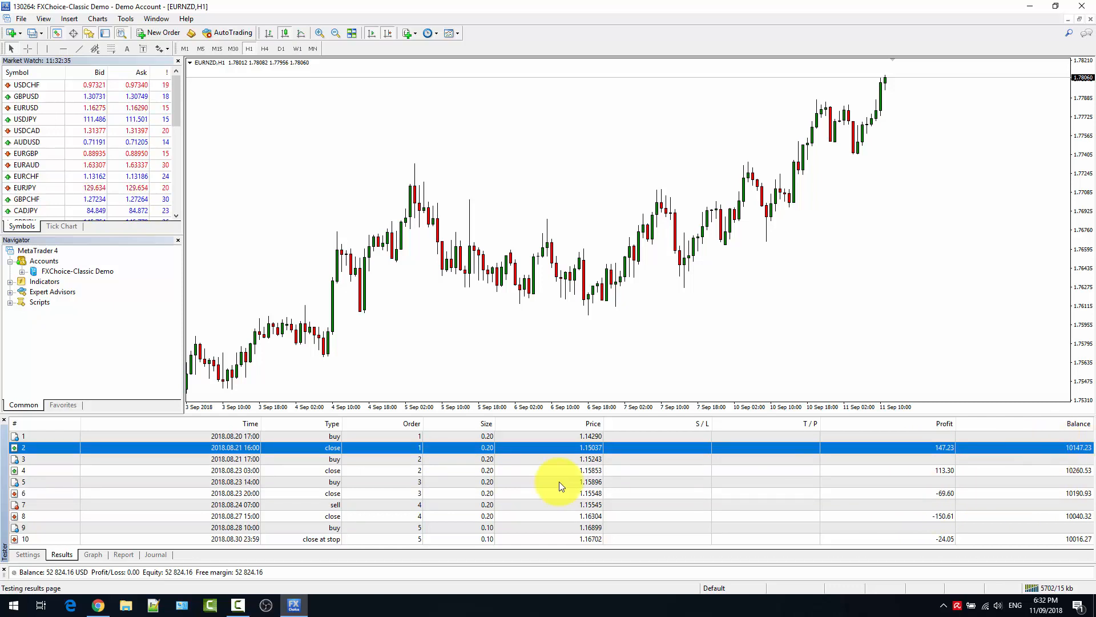
{"action": "mouse_move", "coordinate": [301, 483]}
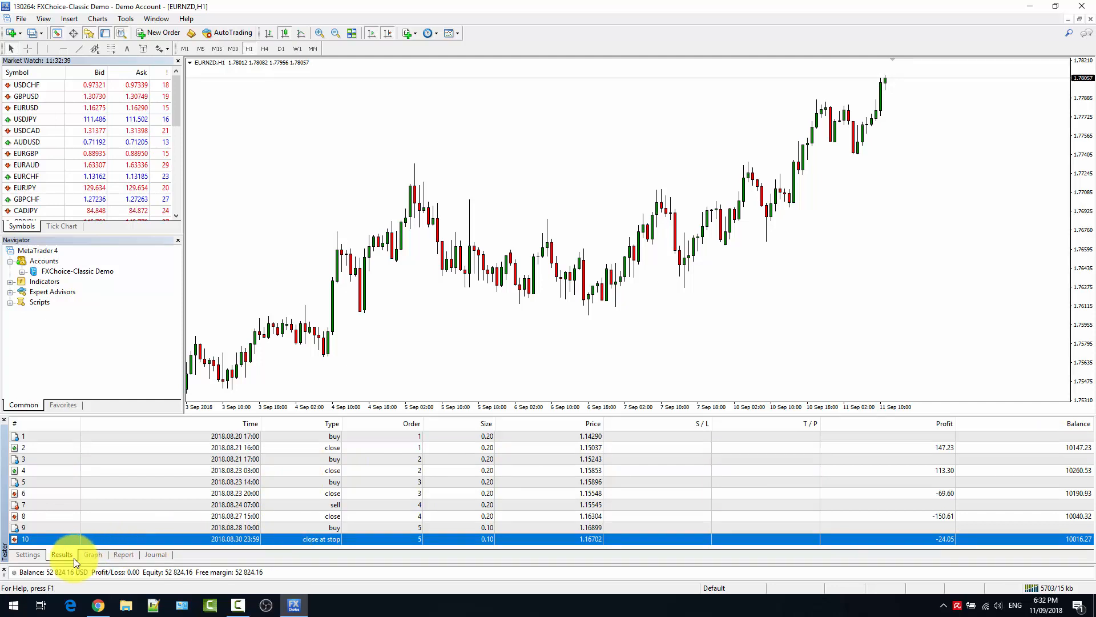
{"action": "left_click", "coordinate": [28, 554]}
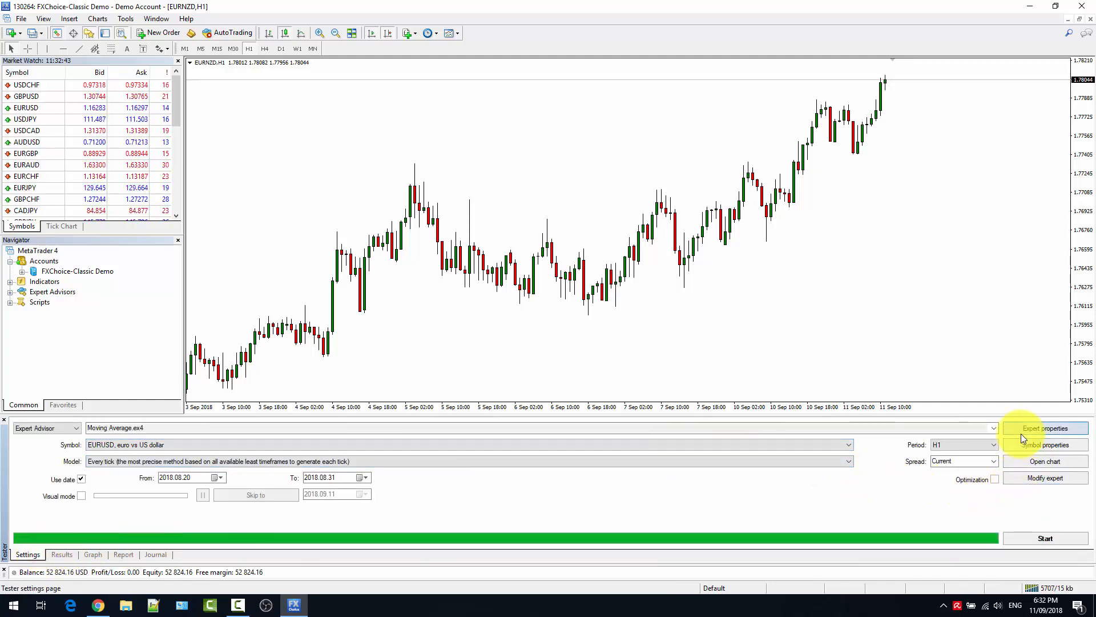
Step: Review the Moving Average expert properties, including the 10000 USD initial deposit, without changes
{"action": "left_click", "coordinate": [1044, 427]}
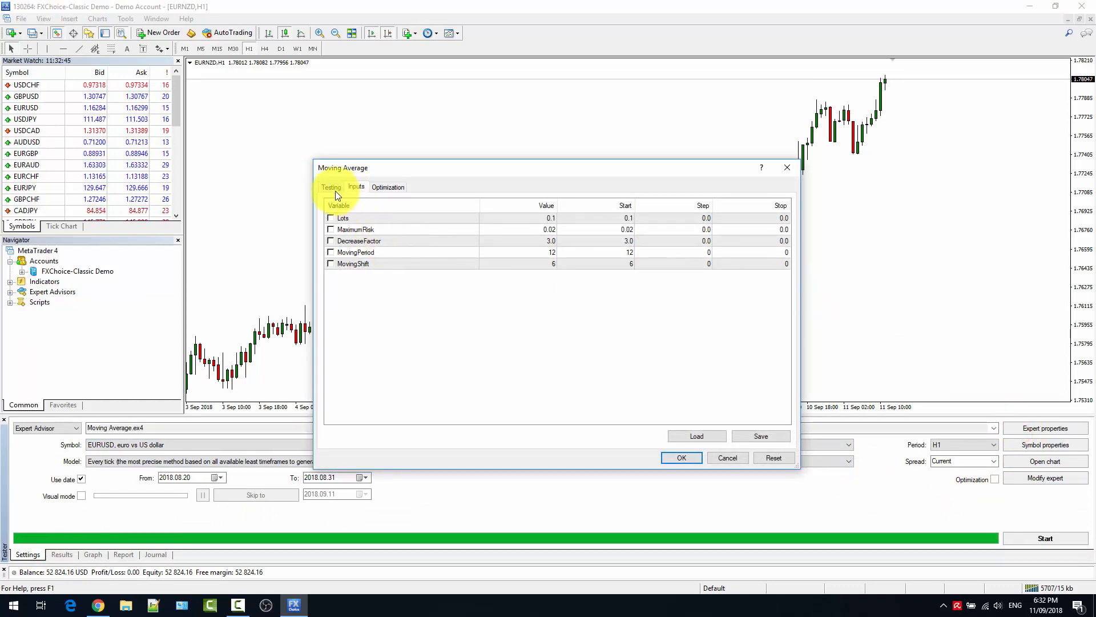
{"action": "left_click", "coordinate": [331, 187]}
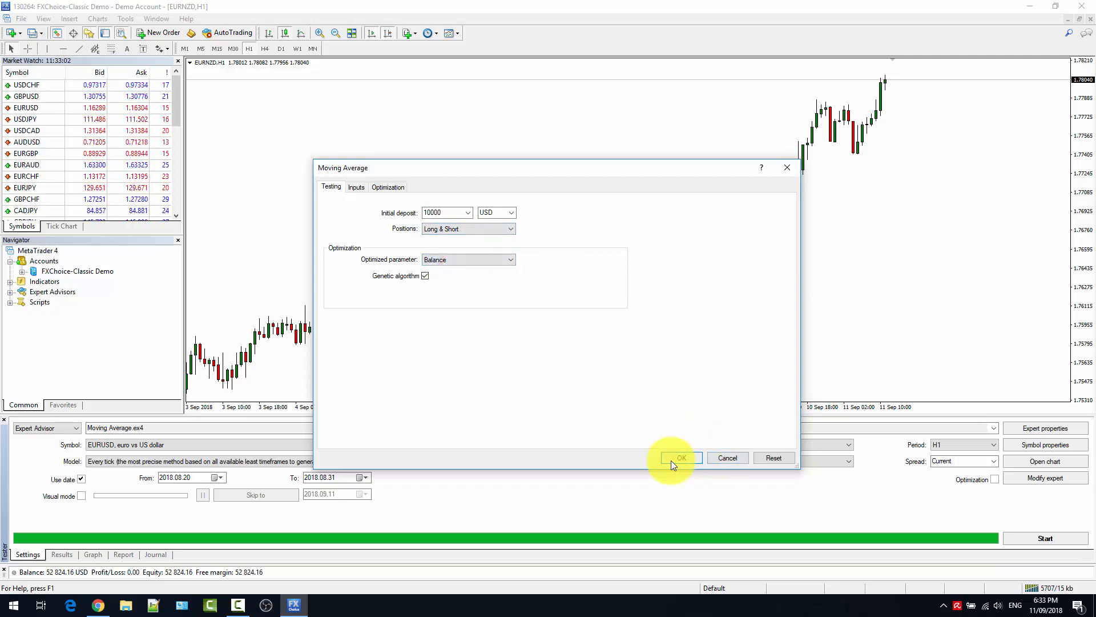
{"action": "left_click", "coordinate": [679, 458]}
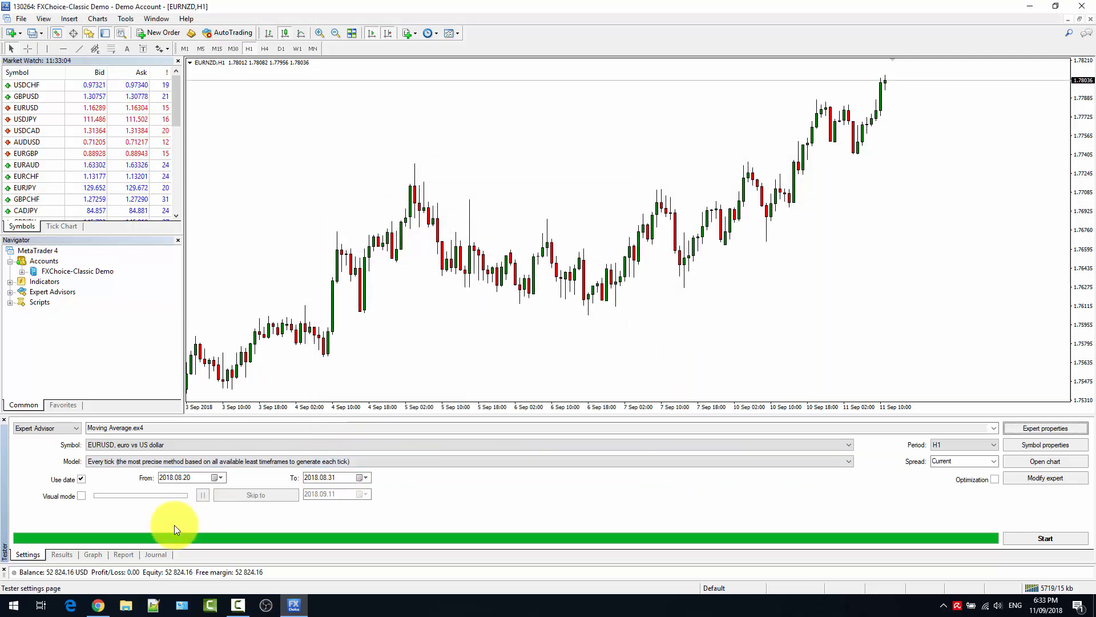
Step: Show the Graph tab's balance curve, peaking near 10276 and ending around 10016
{"action": "left_click", "coordinate": [92, 554]}
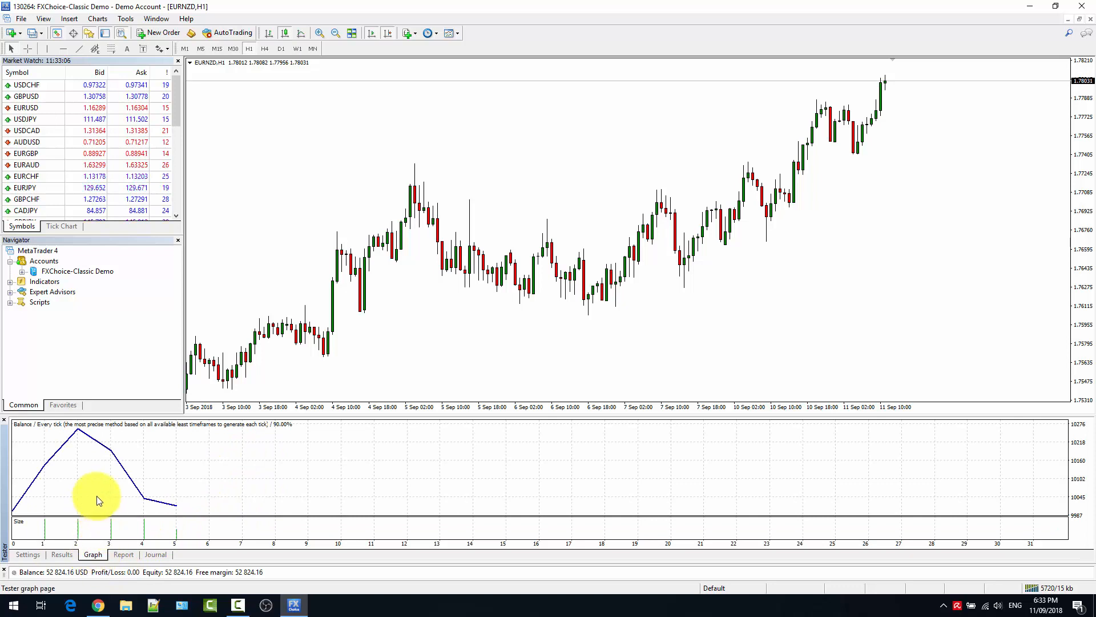
{"action": "mouse_move", "coordinate": [133, 492]}
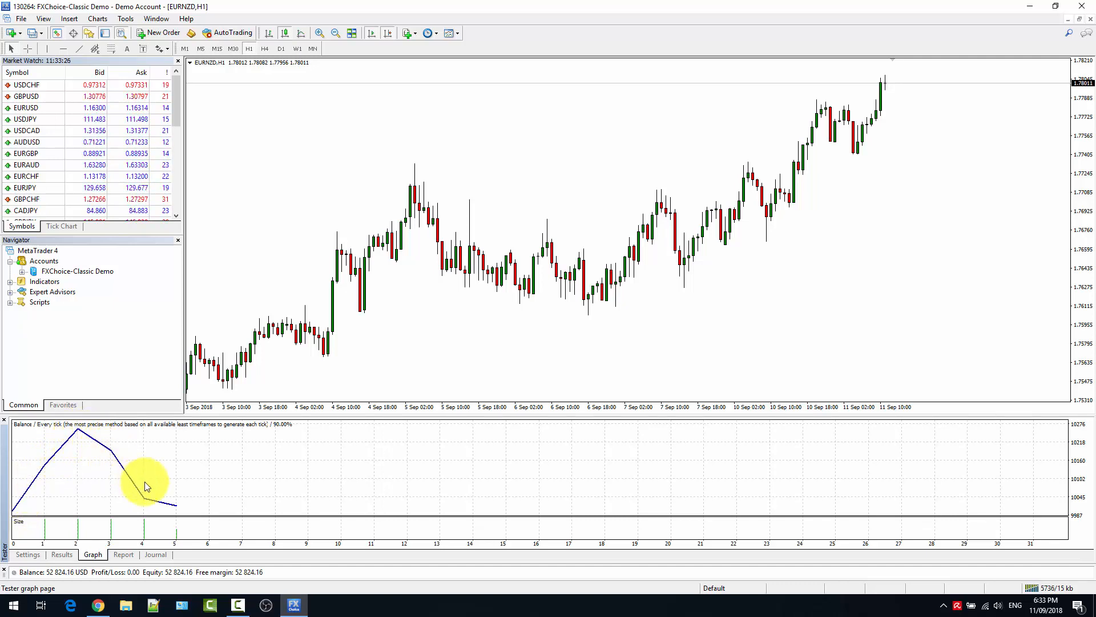
{"action": "mouse_move", "coordinate": [185, 510]}
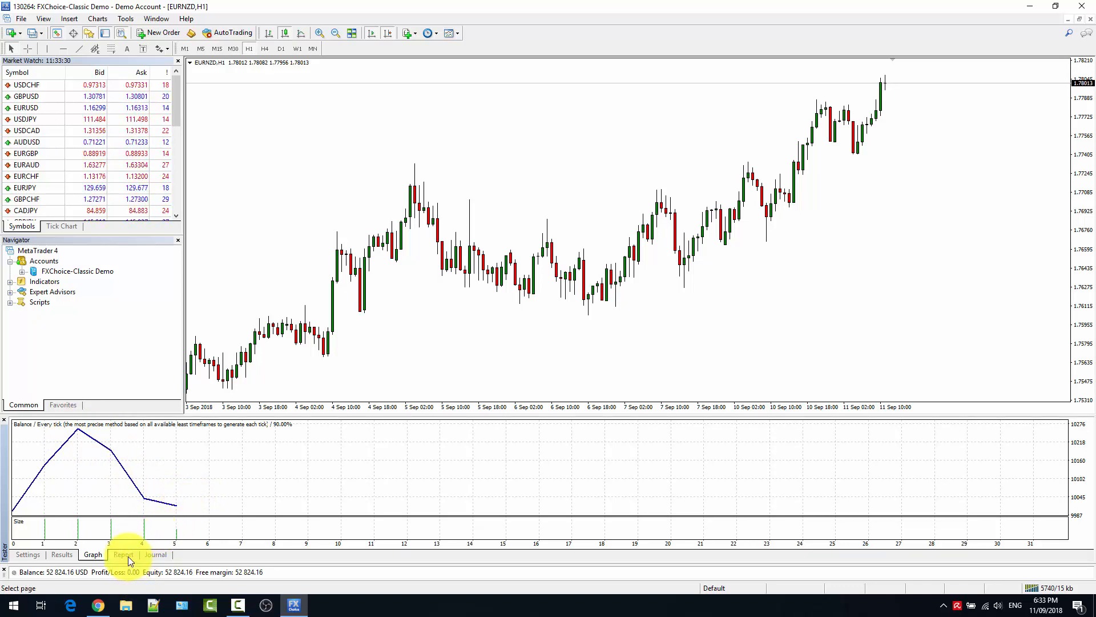
Step: Show the Report tab: 5 trades, net profit 16.27, profit factor 1.07
{"action": "left_click", "coordinate": [123, 555]}
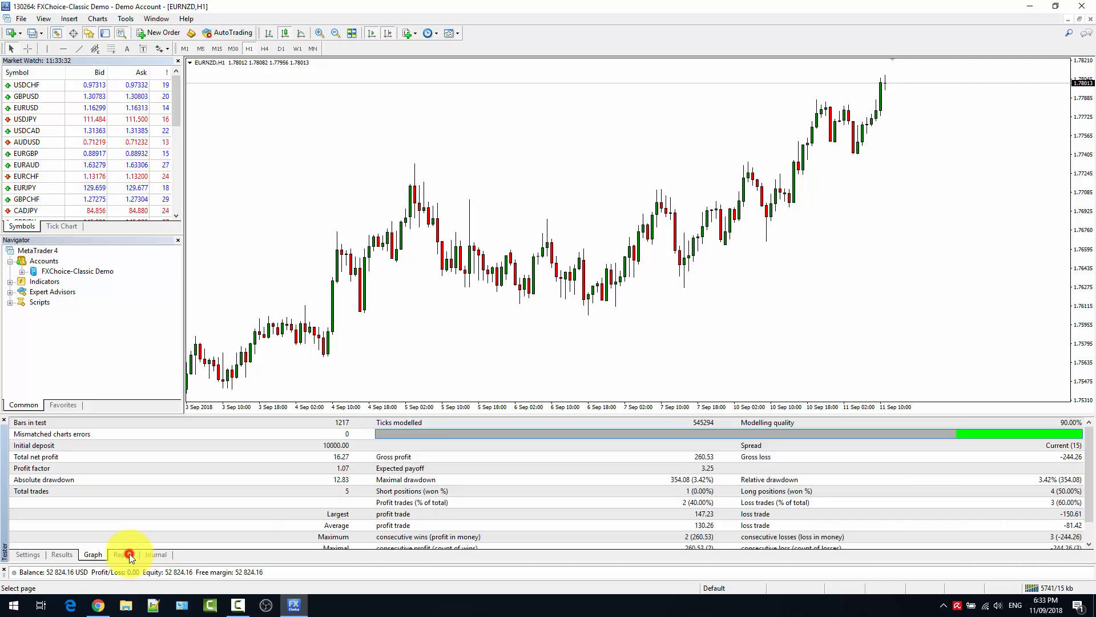
{"action": "left_click", "coordinate": [123, 554]}
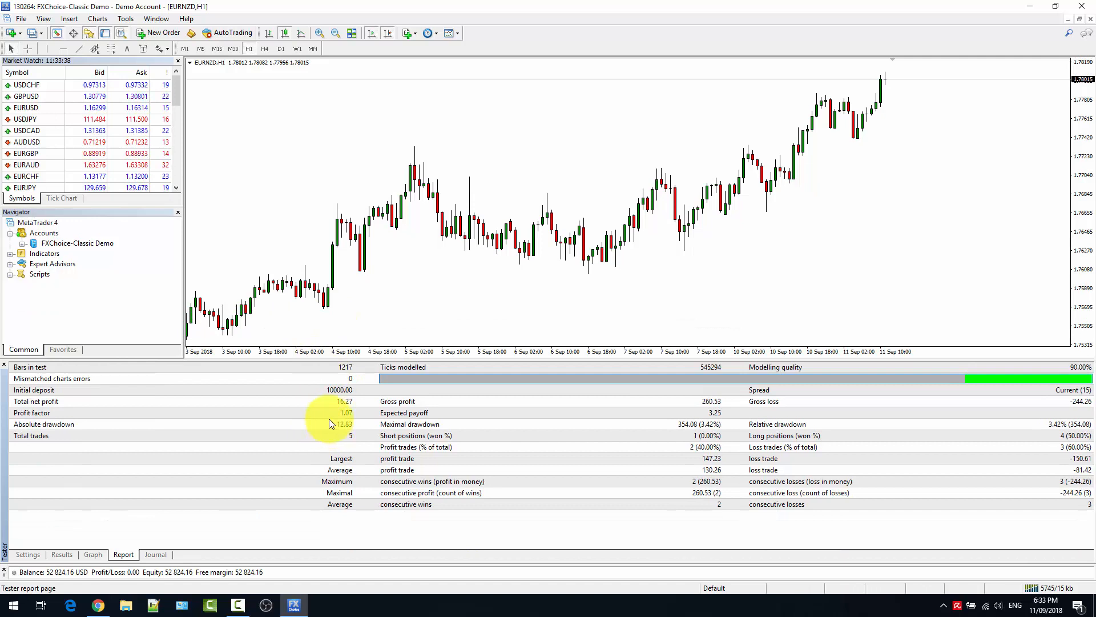
{"action": "mouse_move", "coordinate": [297, 376]}
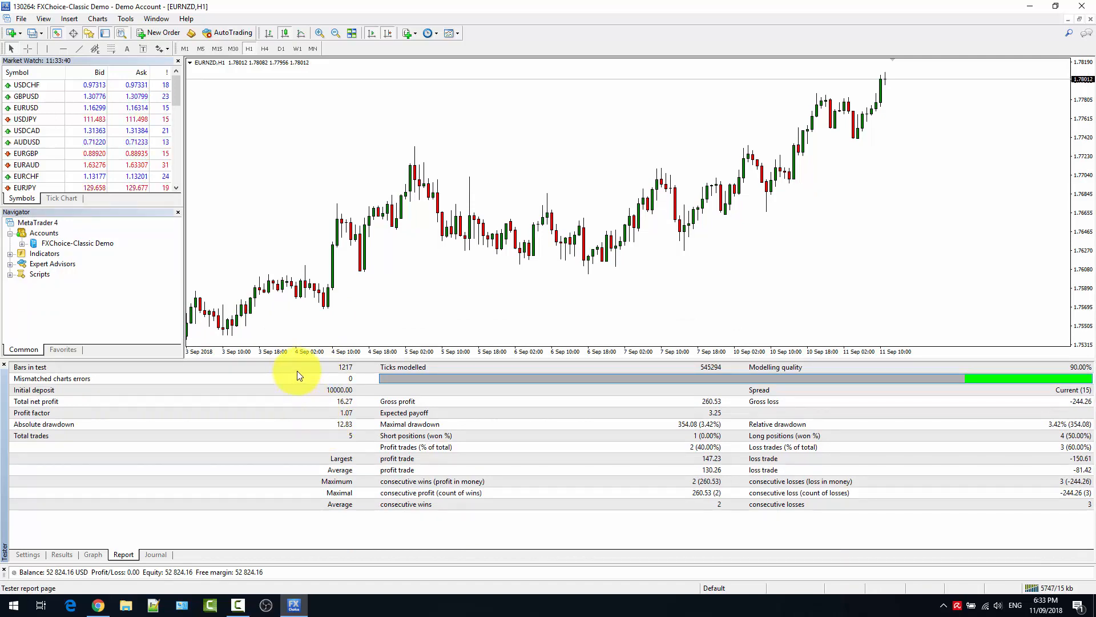
{"action": "mouse_move", "coordinate": [299, 483]}
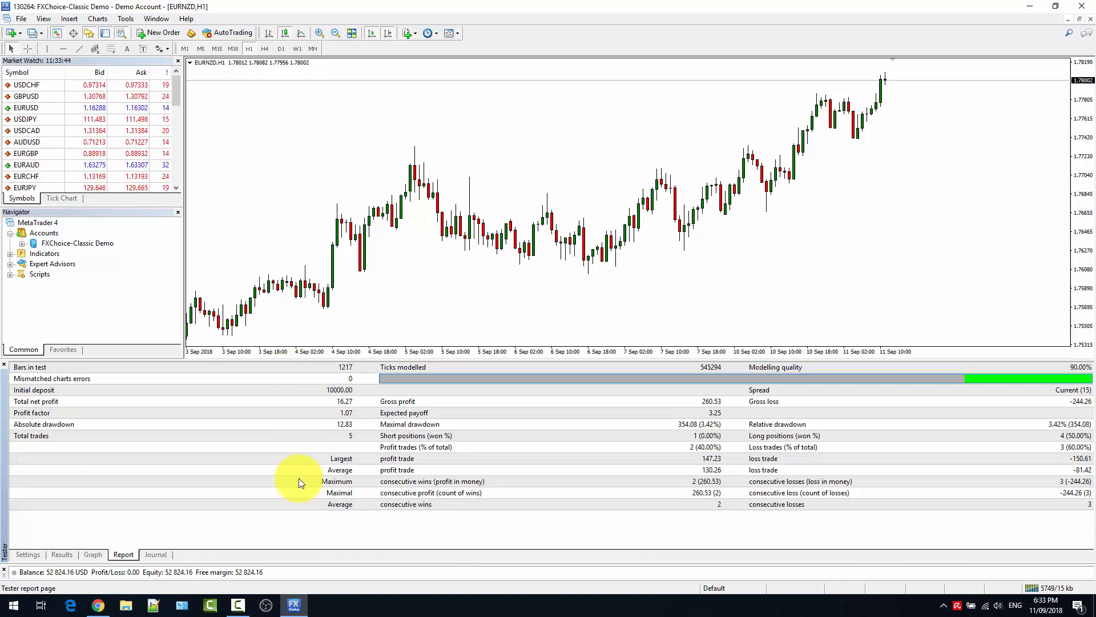
{"action": "mouse_move", "coordinate": [301, 395]}
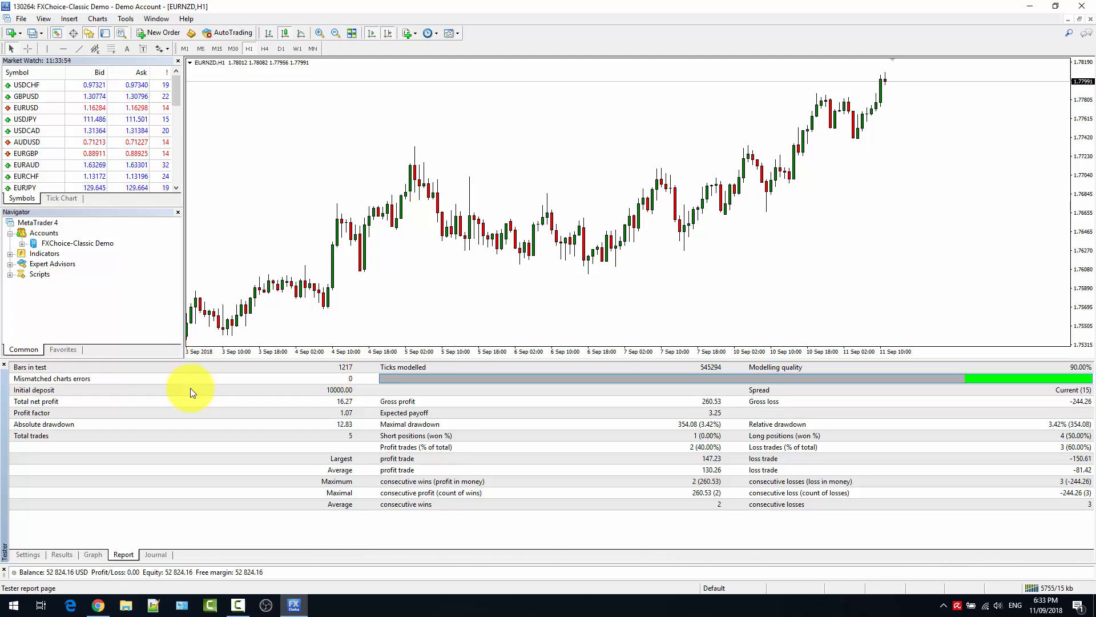
{"action": "mouse_move", "coordinate": [551, 371]}
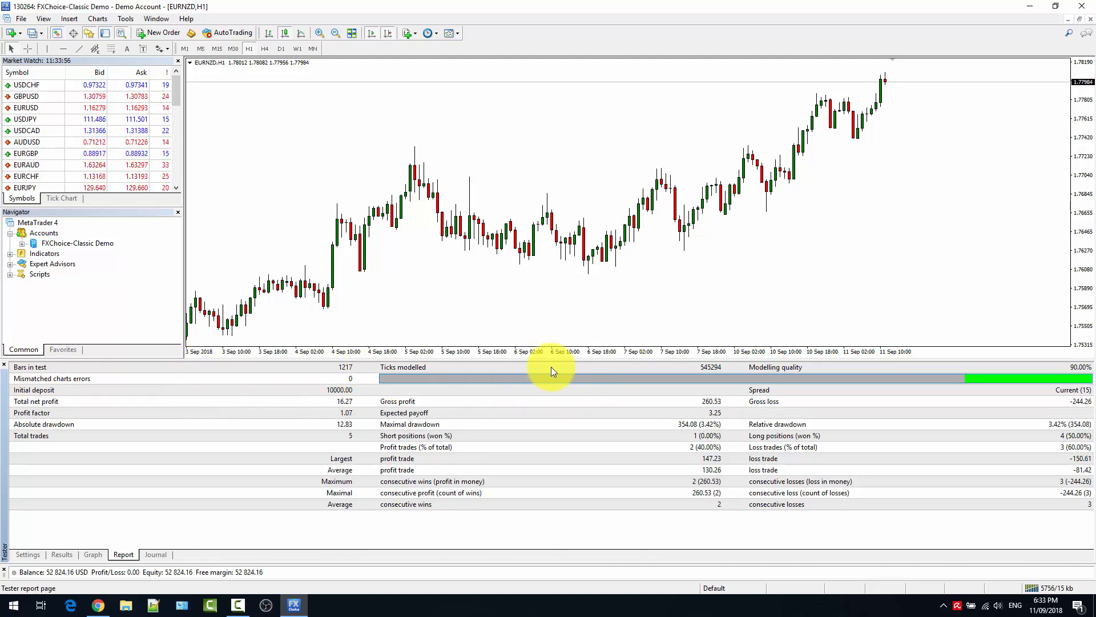
{"action": "mouse_move", "coordinate": [717, 374]}
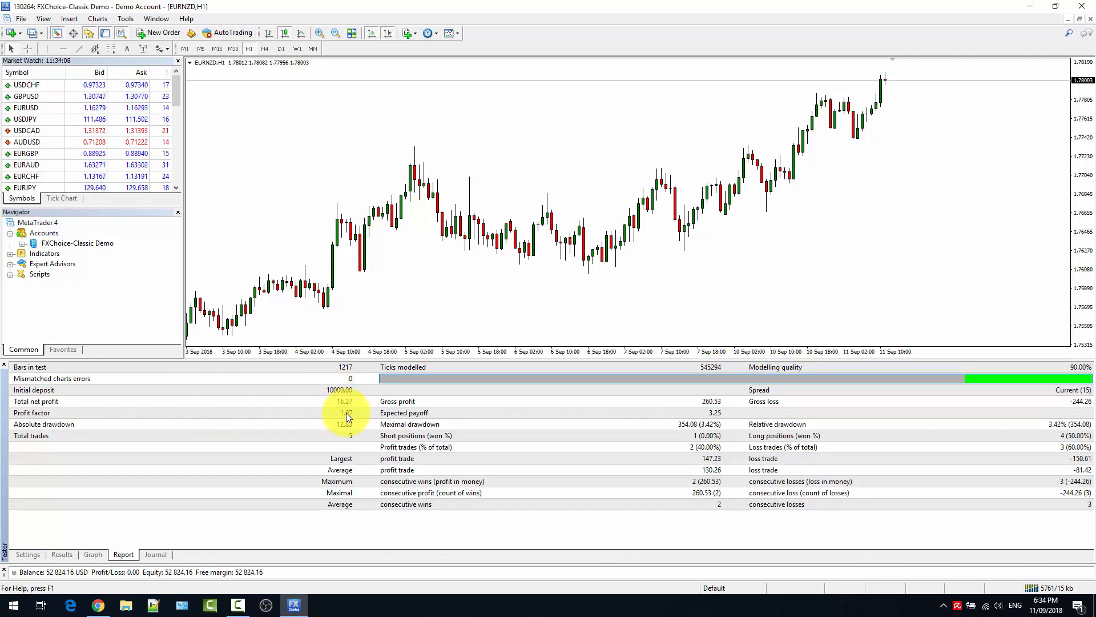
{"action": "mouse_move", "coordinate": [310, 433]}
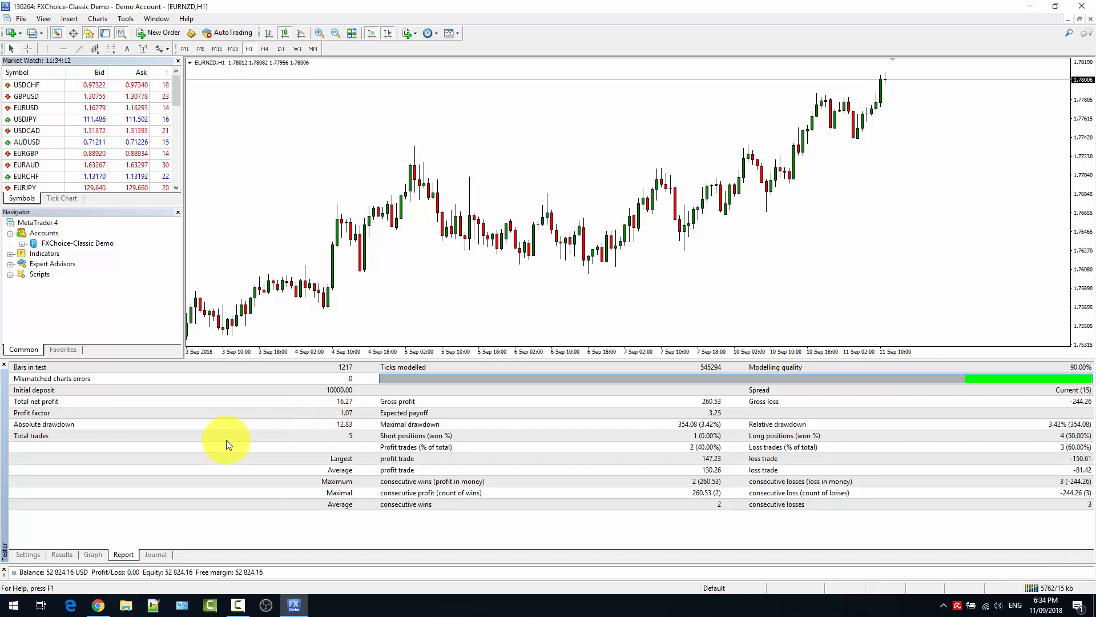
{"action": "mouse_move", "coordinate": [349, 443]}
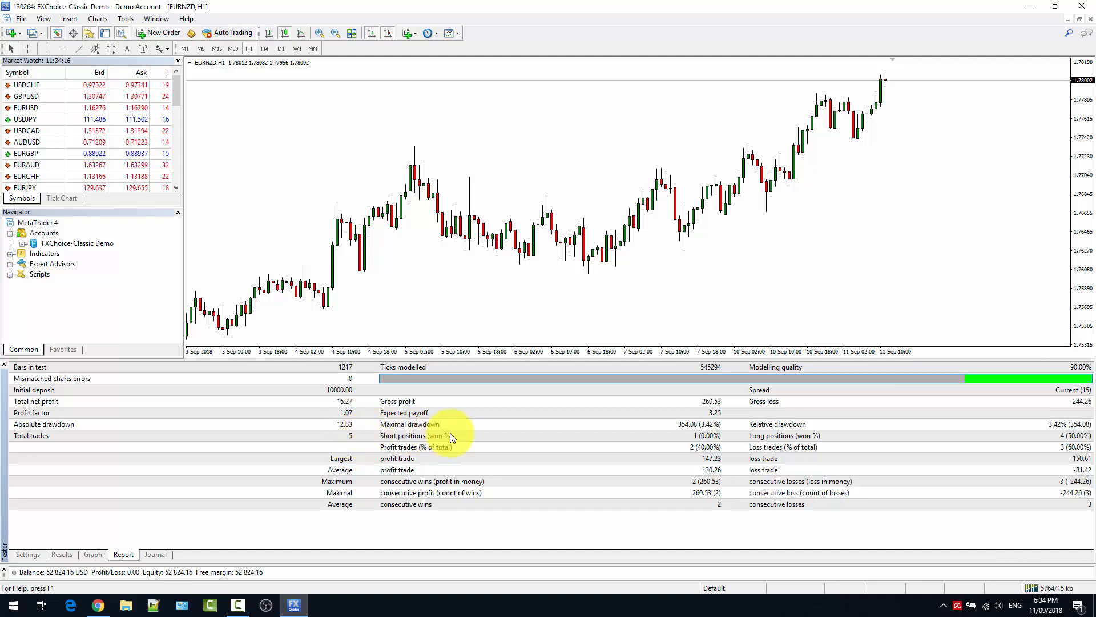
{"action": "mouse_move", "coordinate": [570, 434]}
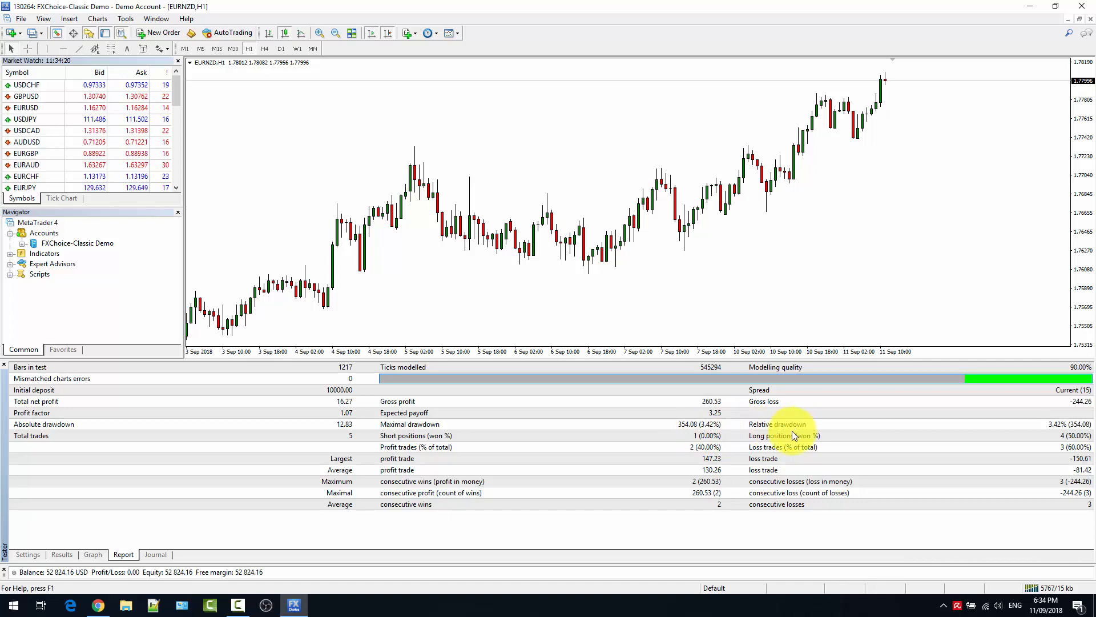
{"action": "mouse_move", "coordinate": [580, 451]}
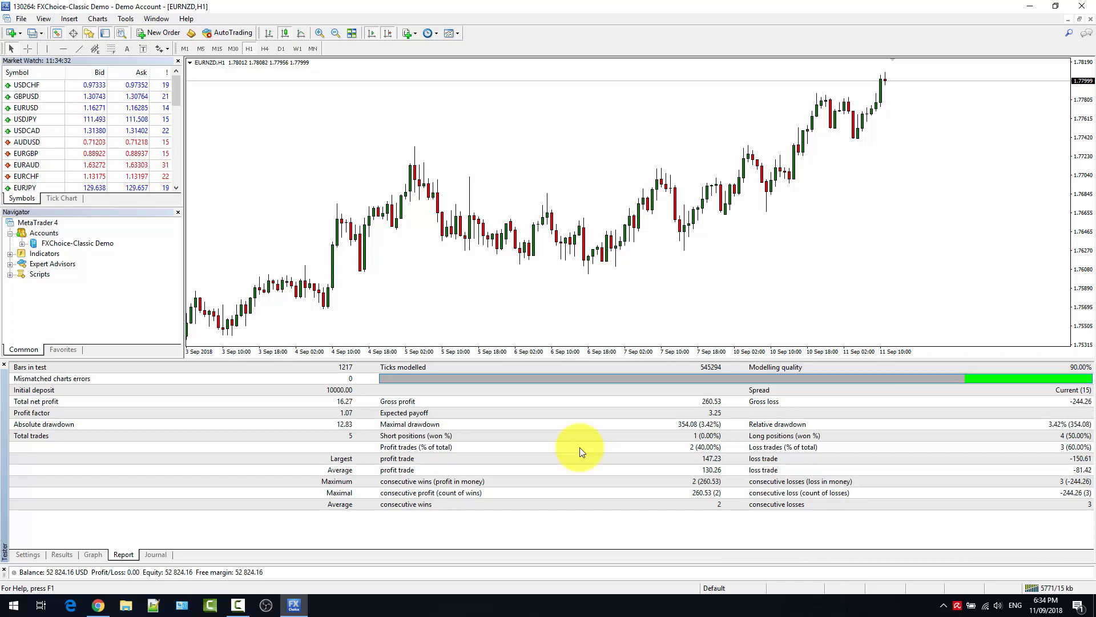
{"action": "mouse_move", "coordinate": [751, 386]}
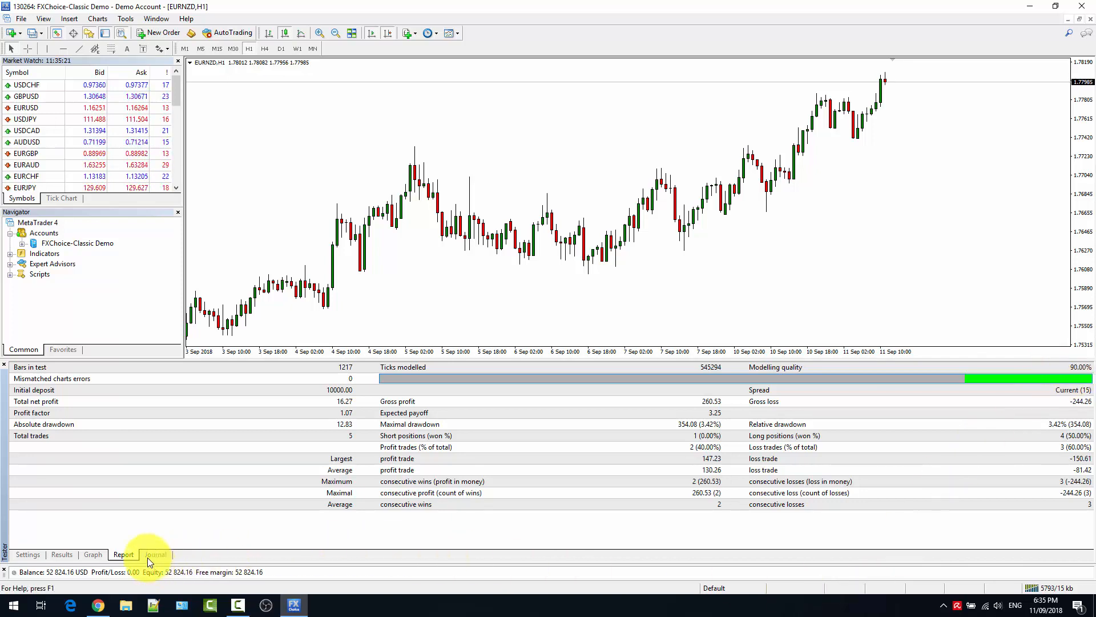
Step: Inspect the journal lines for the EA inputs, order #1 opening, and ticks processed
{"action": "left_click", "coordinate": [156, 553]}
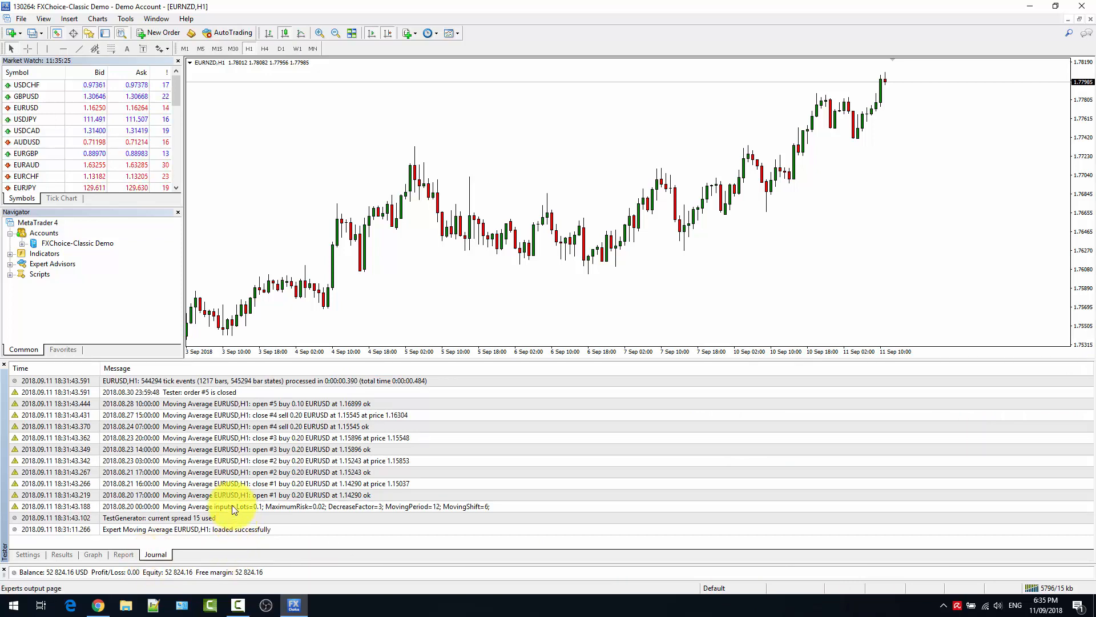
{"action": "left_click", "coordinate": [234, 506]}
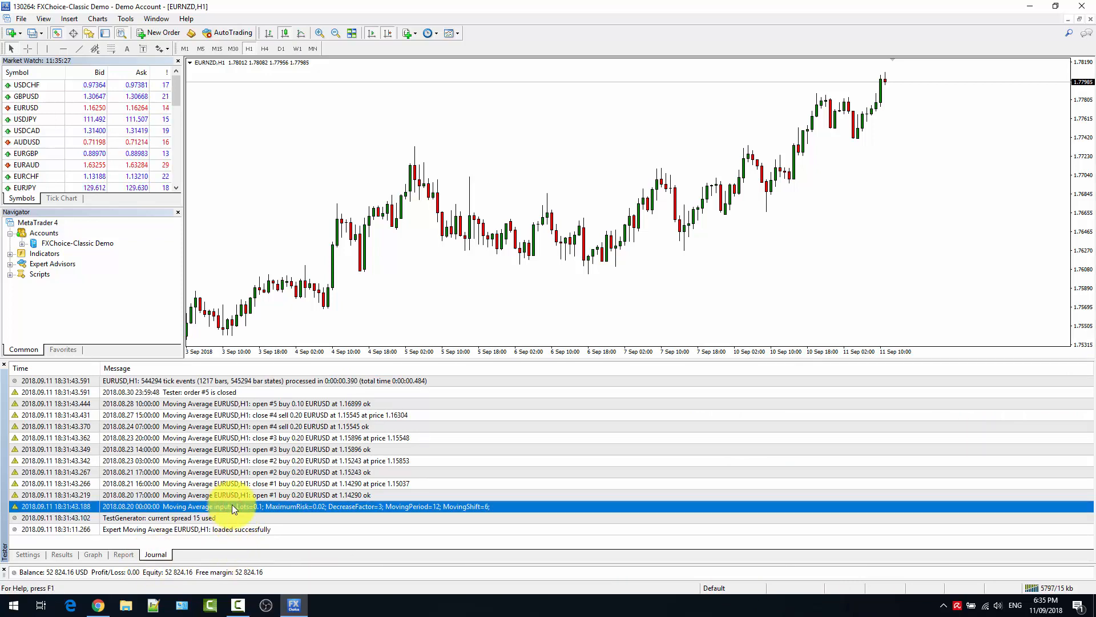
{"action": "left_click", "coordinate": [234, 495]}
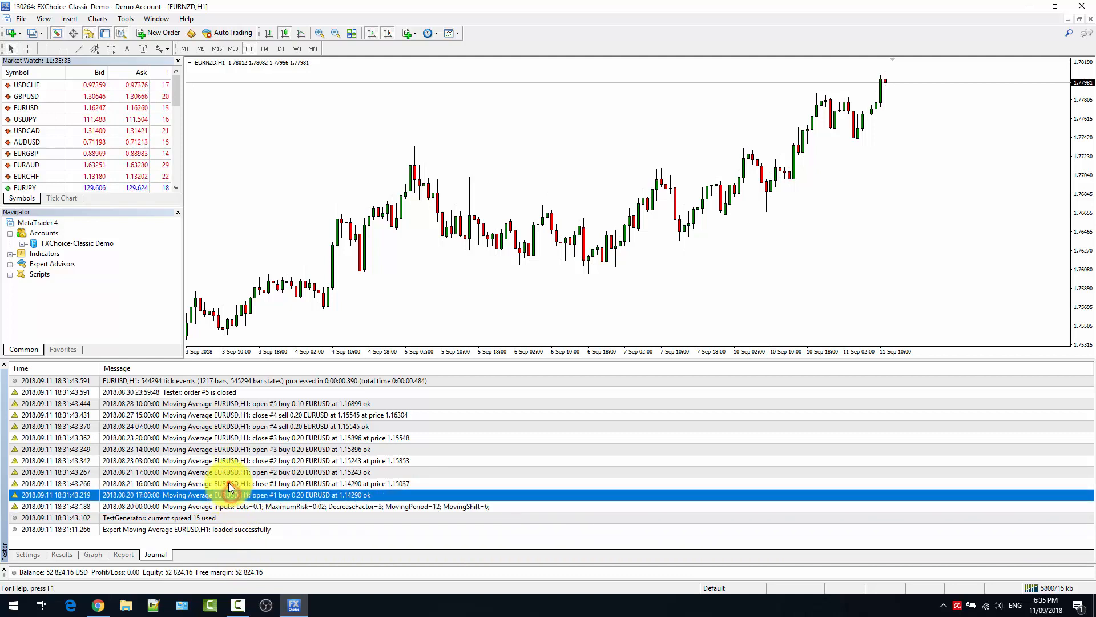
{"action": "left_click", "coordinate": [231, 391]}
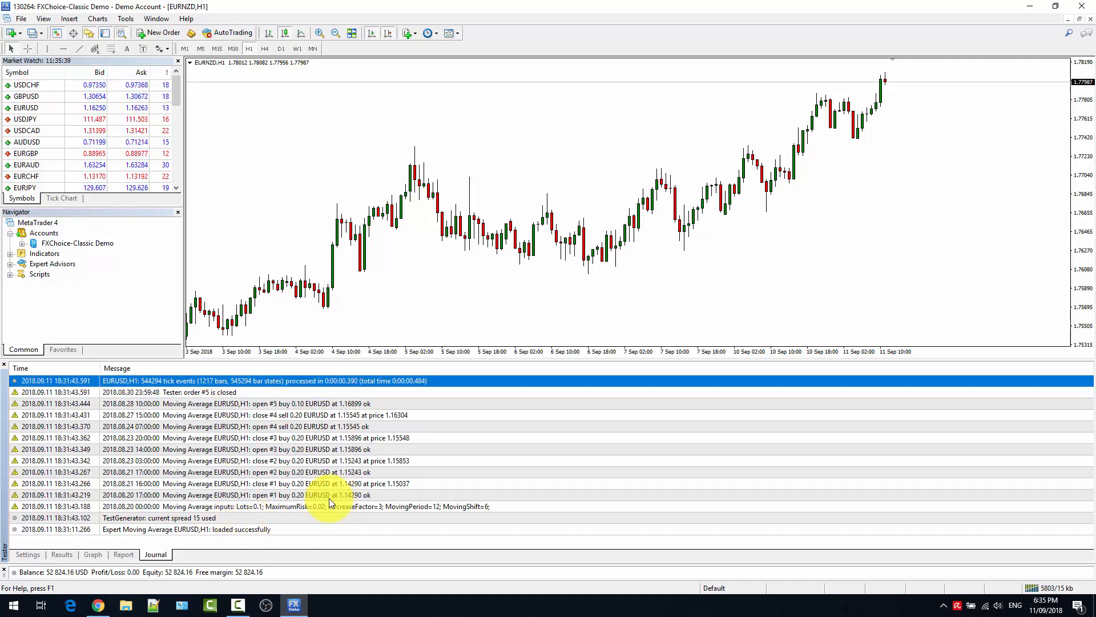
{"action": "left_click", "coordinate": [329, 495]}
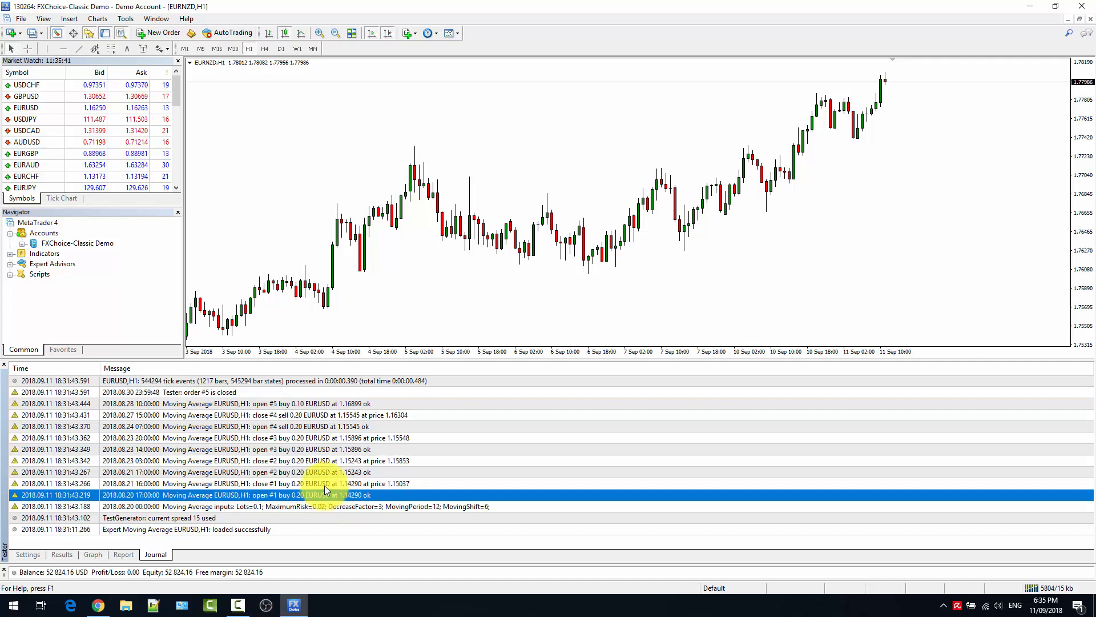